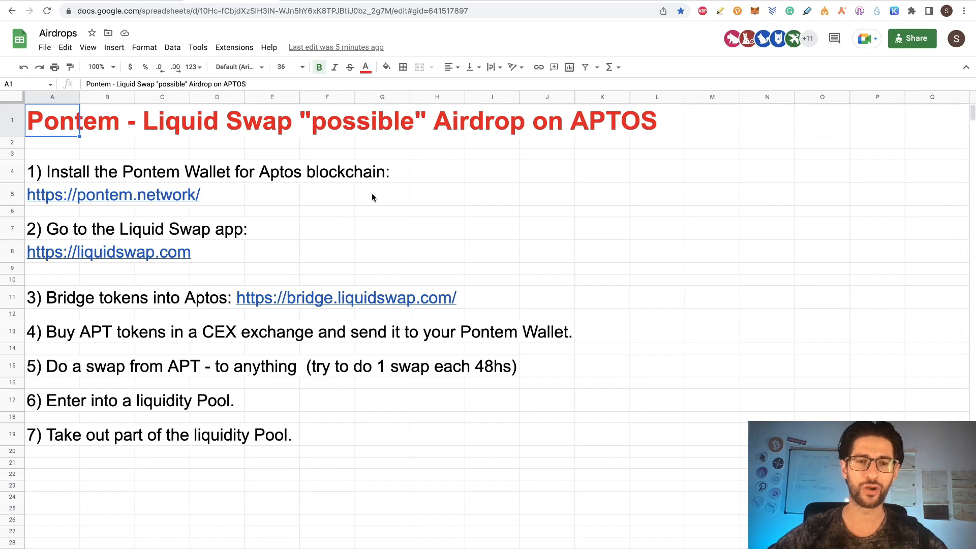
mouse_move(158, 173)
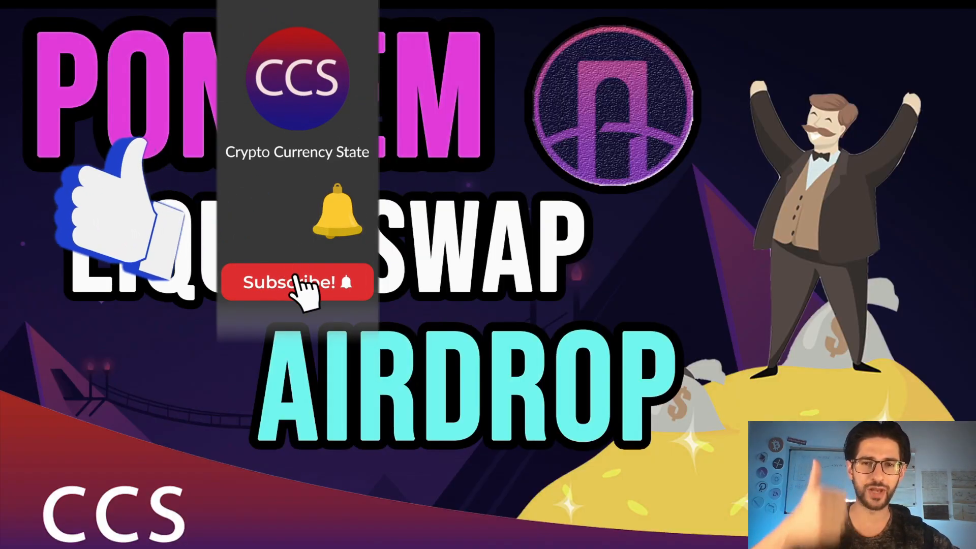
Accept the cookie notice on the pontem.network home page after scrolling through it.
click(296, 281)
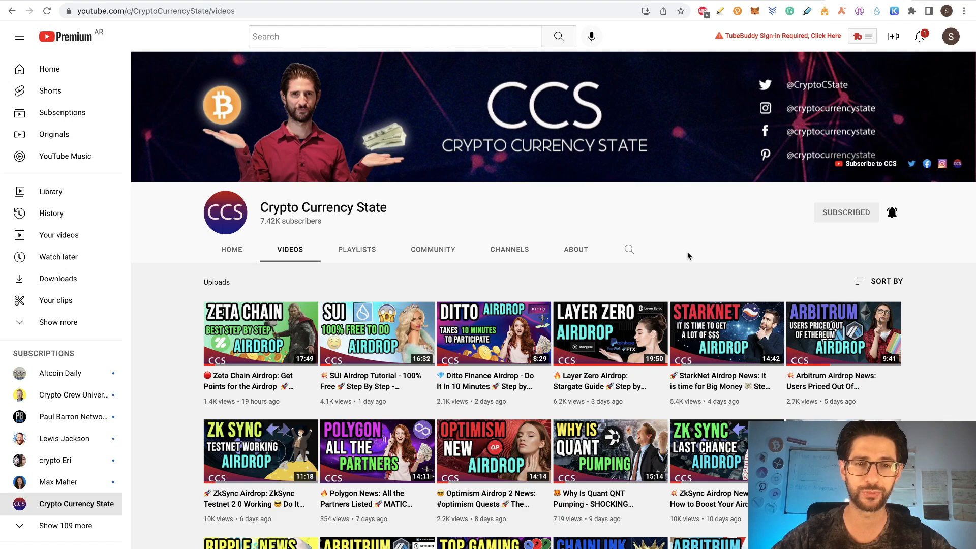
mouse_move(586, 487)
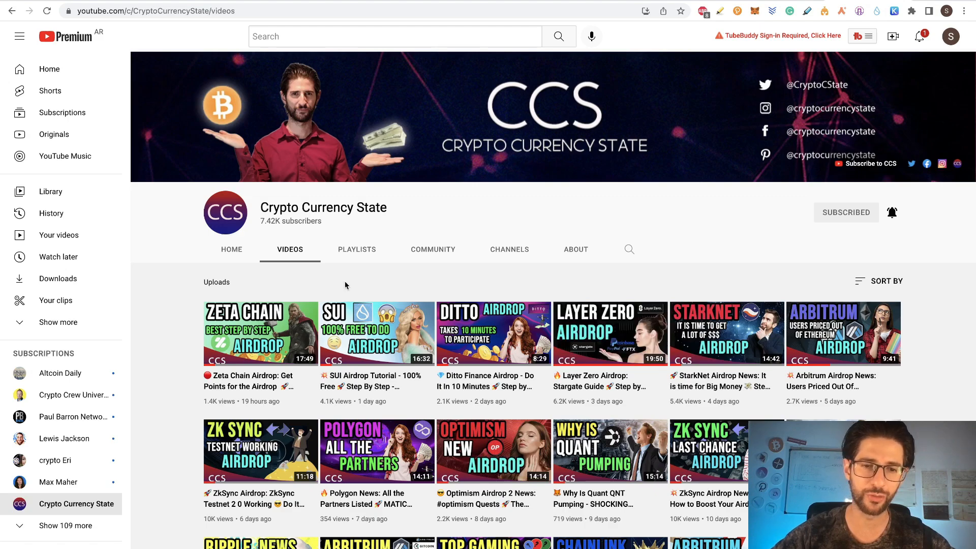
mouse_move(356, 249)
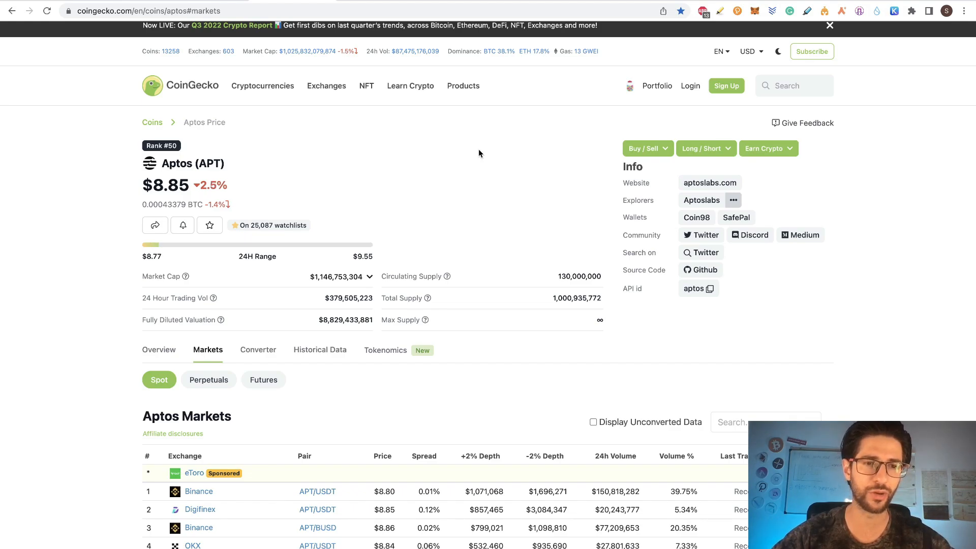
mouse_move(207, 144)
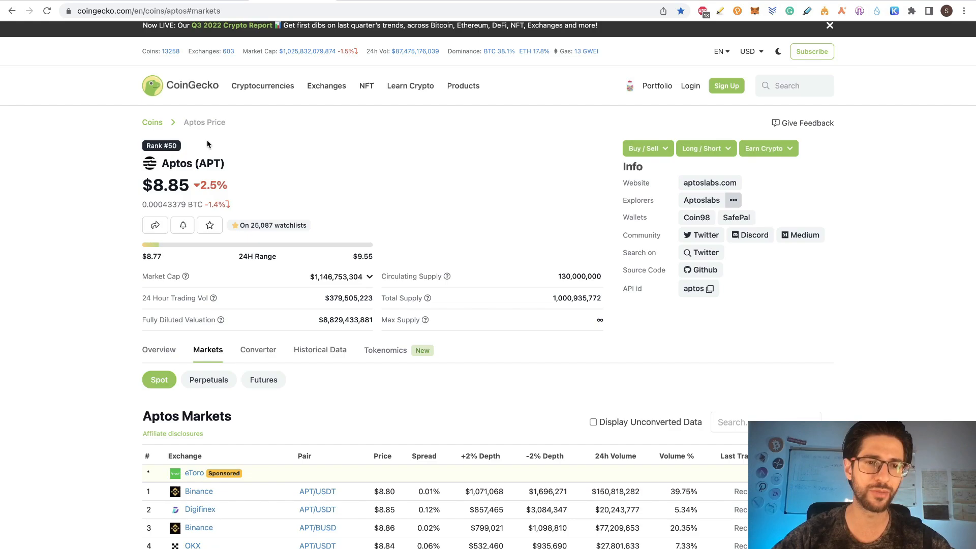
scroll(down, 3)
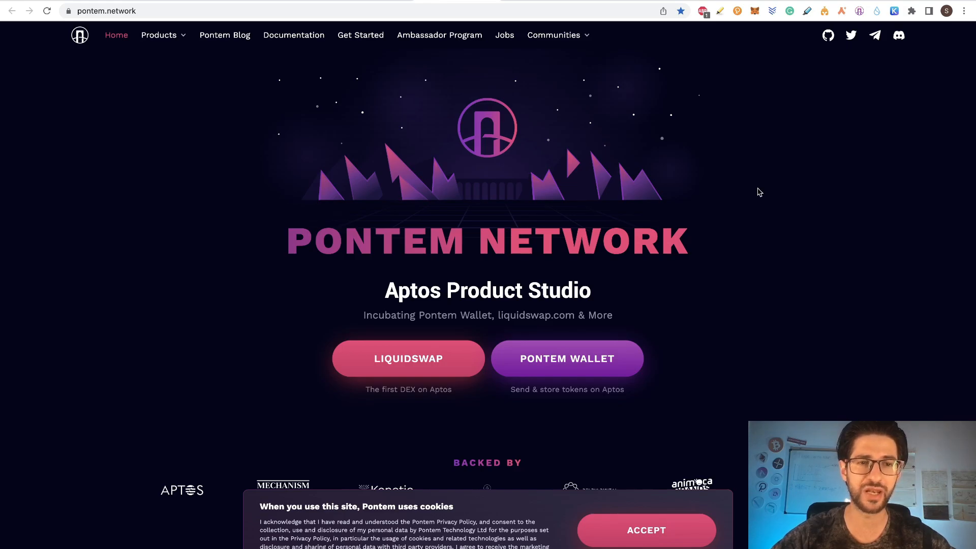
mouse_move(844, 143)
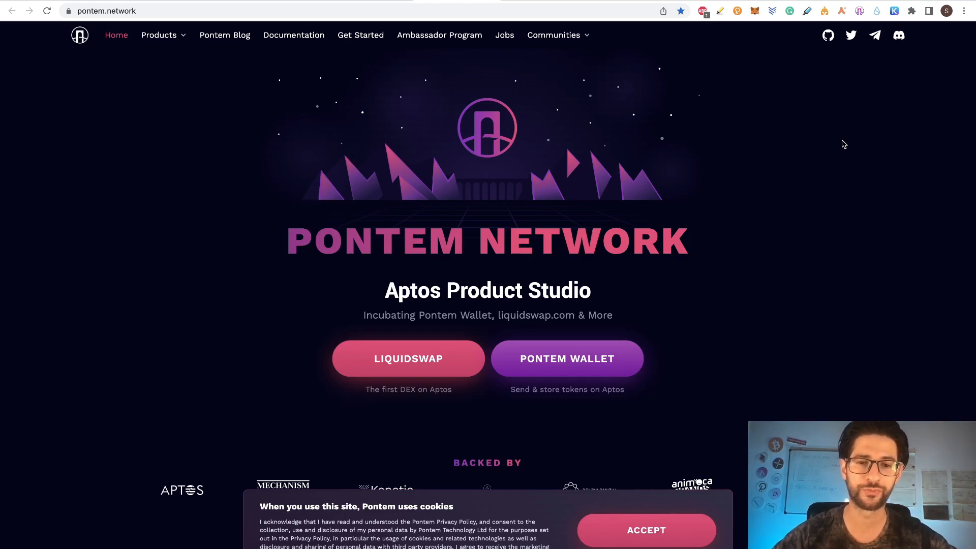
mouse_move(711, 295)
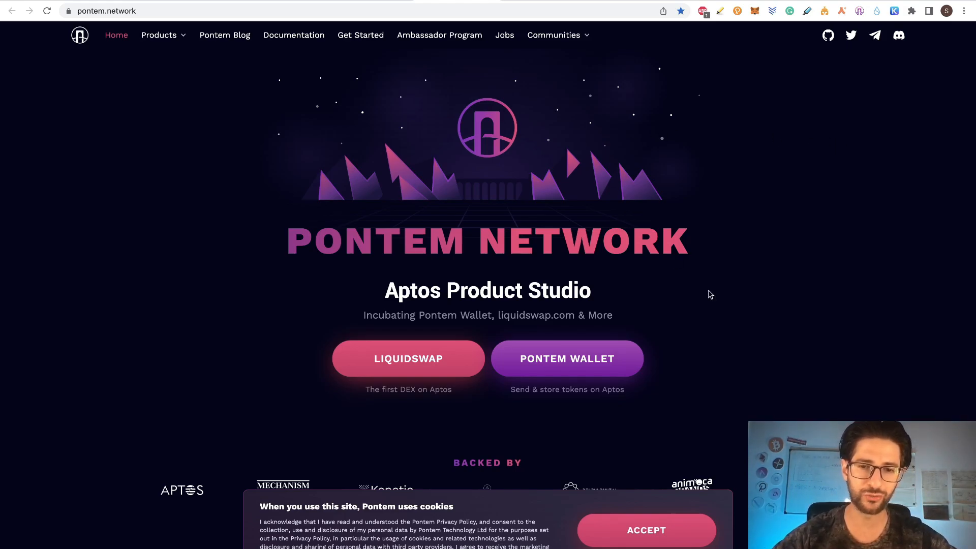
scroll(down, 3)
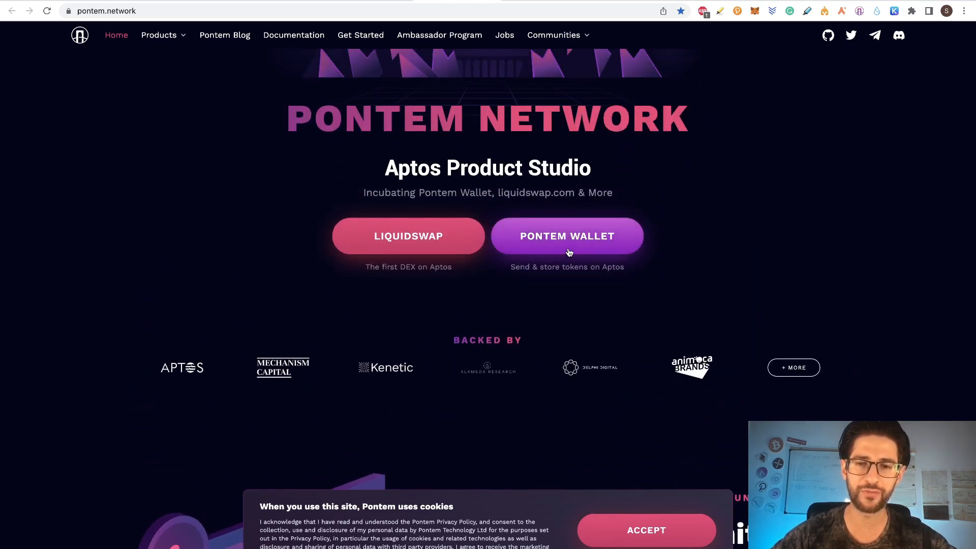
mouse_move(598, 186)
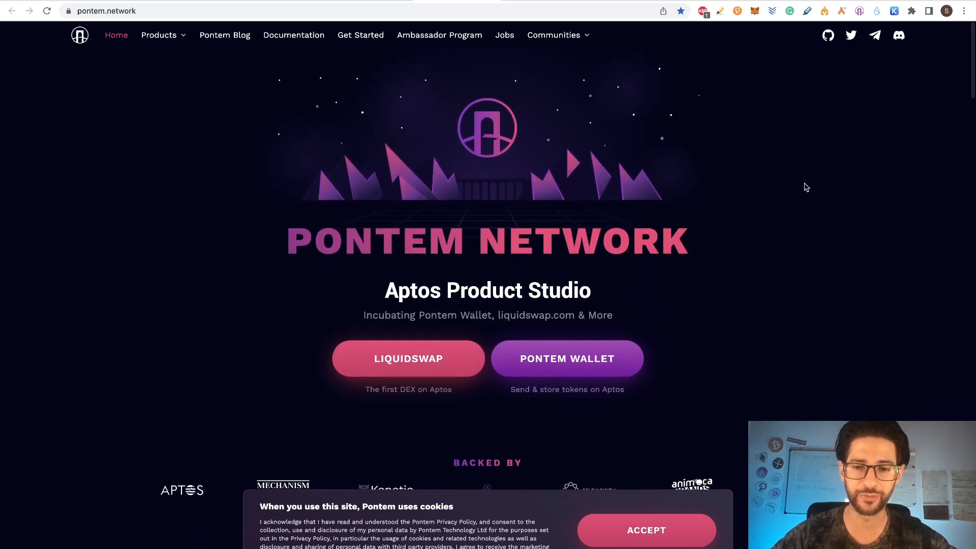
click(645, 530)
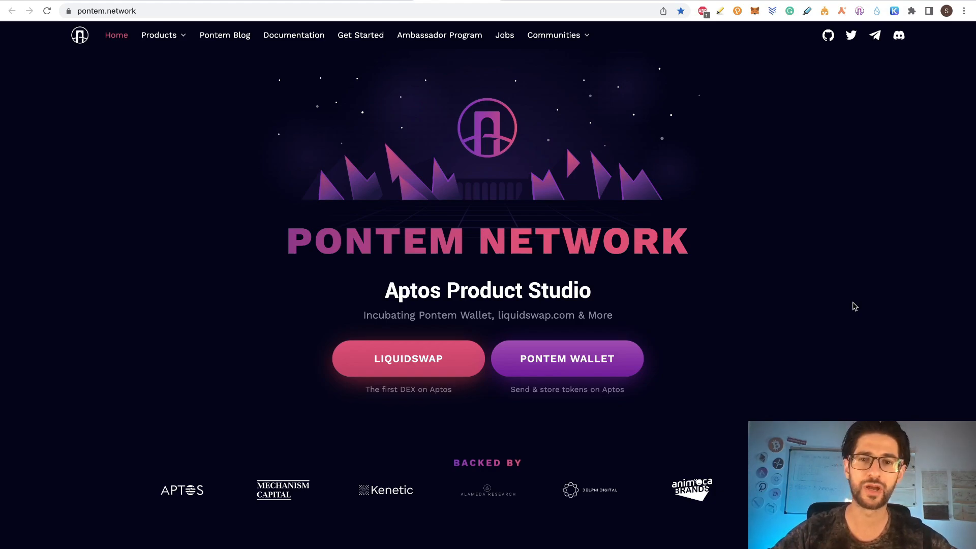
mouse_move(278, 107)
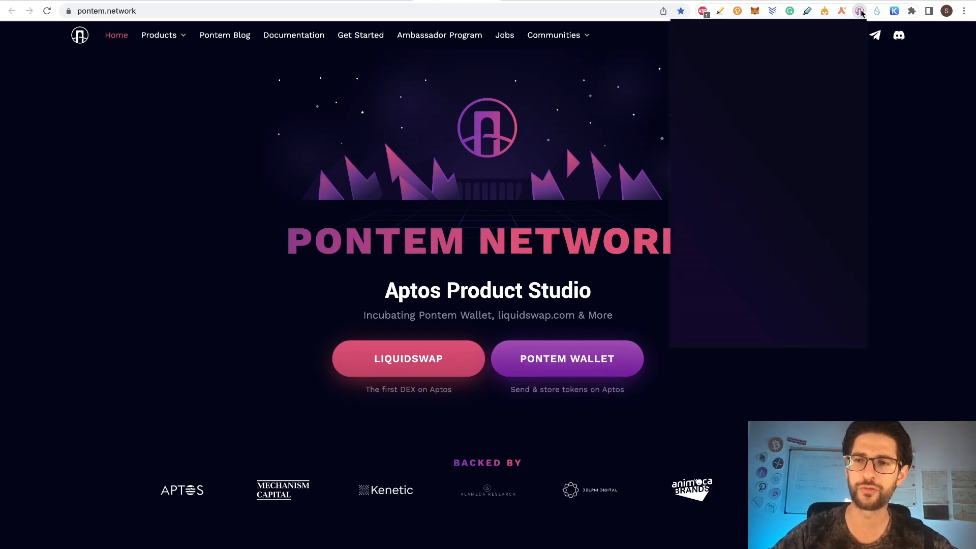
click(860, 10)
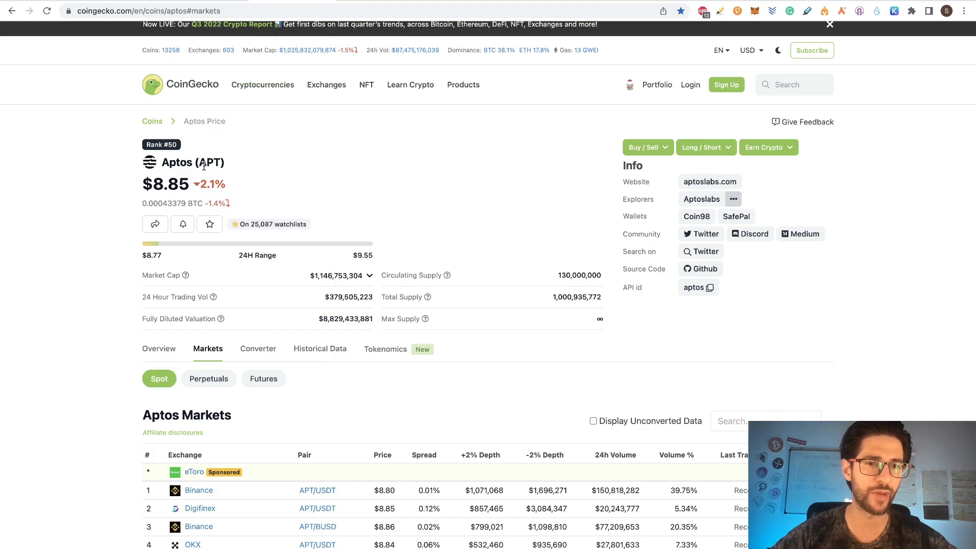
scroll(down, 3)
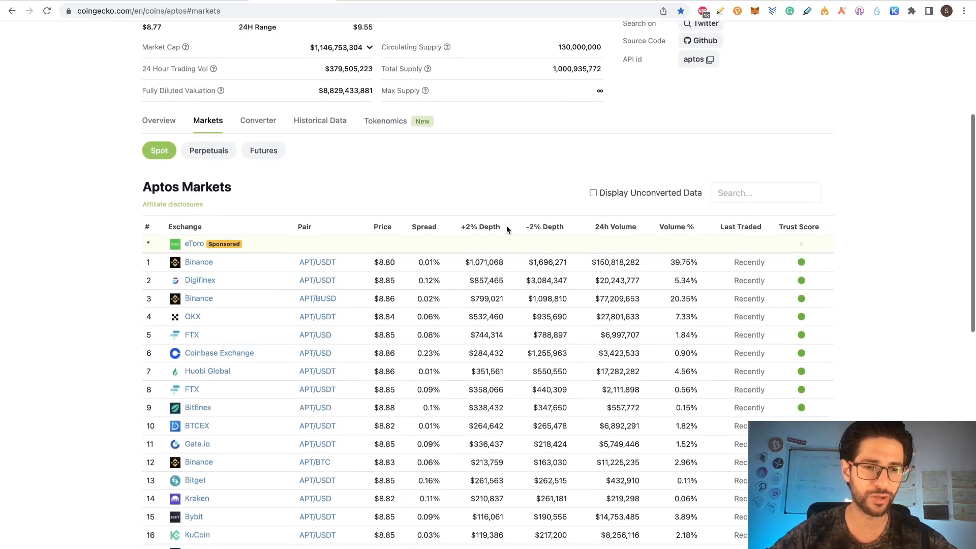
scroll(down, 3)
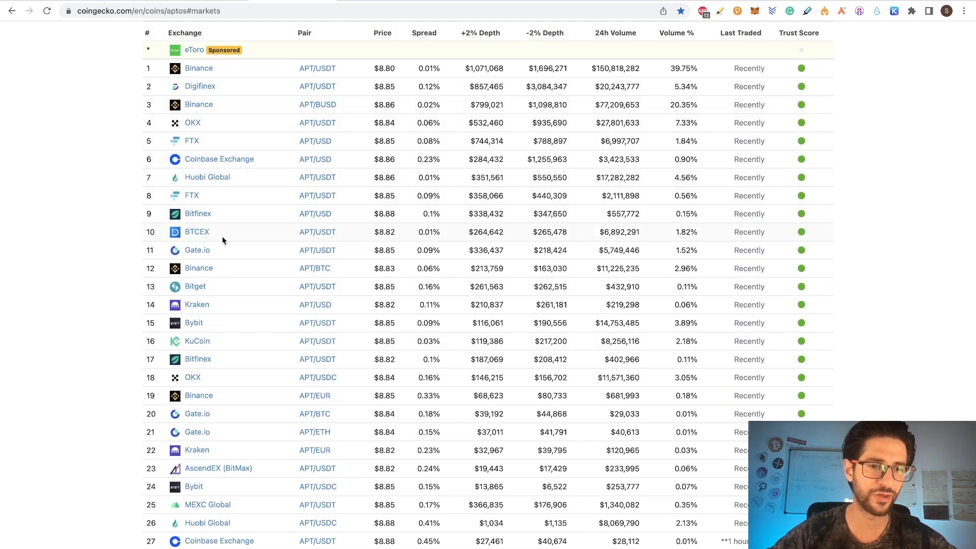
mouse_move(241, 223)
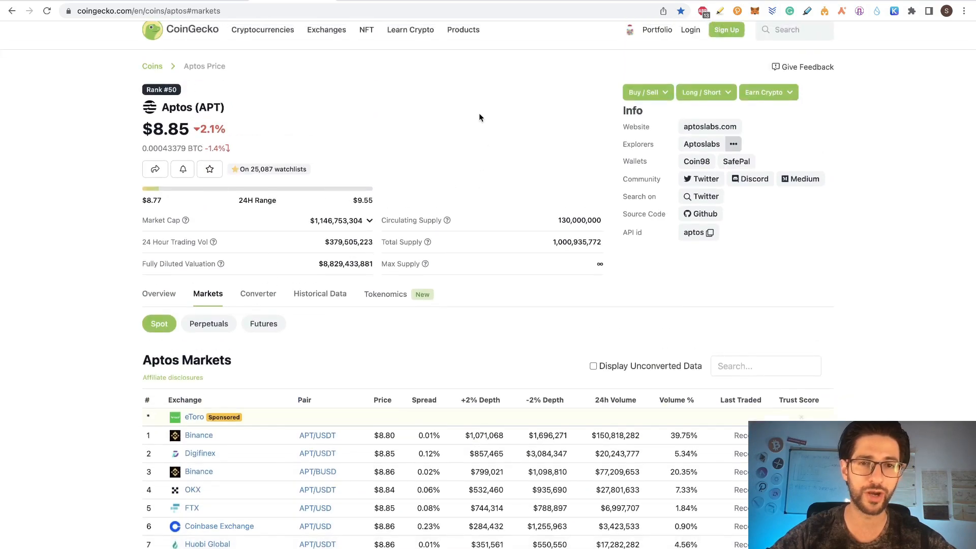
mouse_move(510, 88)
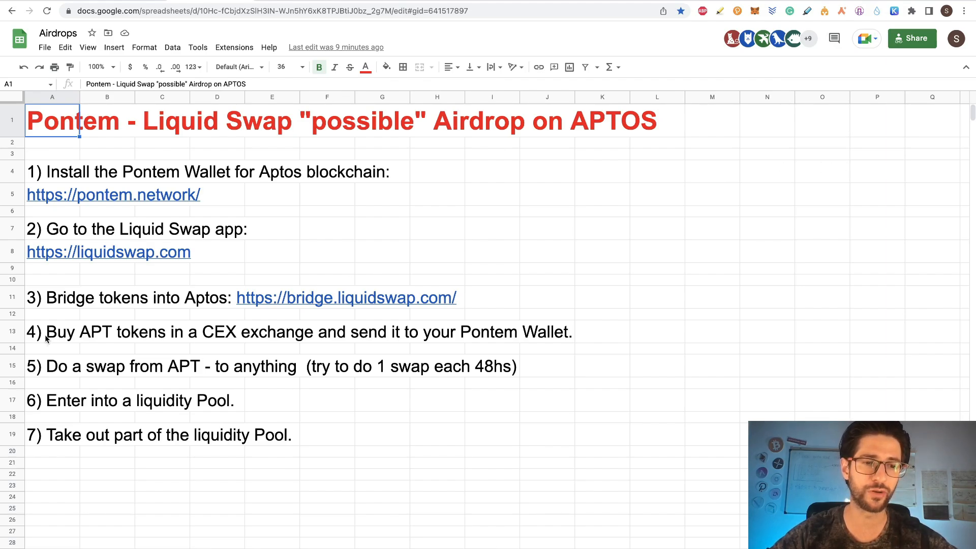
mouse_move(867, 152)
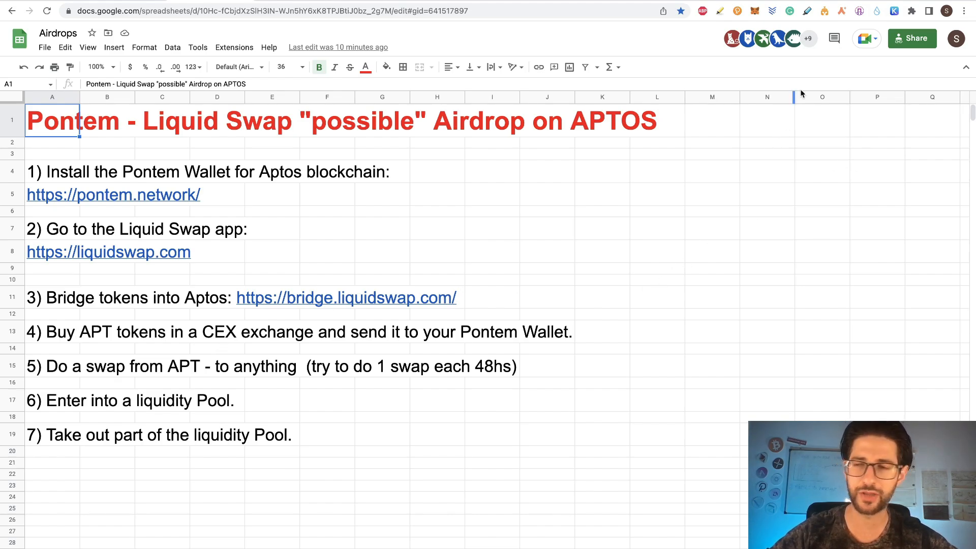
Check the 1.89883241 APT wallet balance, then follow the liquidswap.com link from the sheet.
click(858, 10)
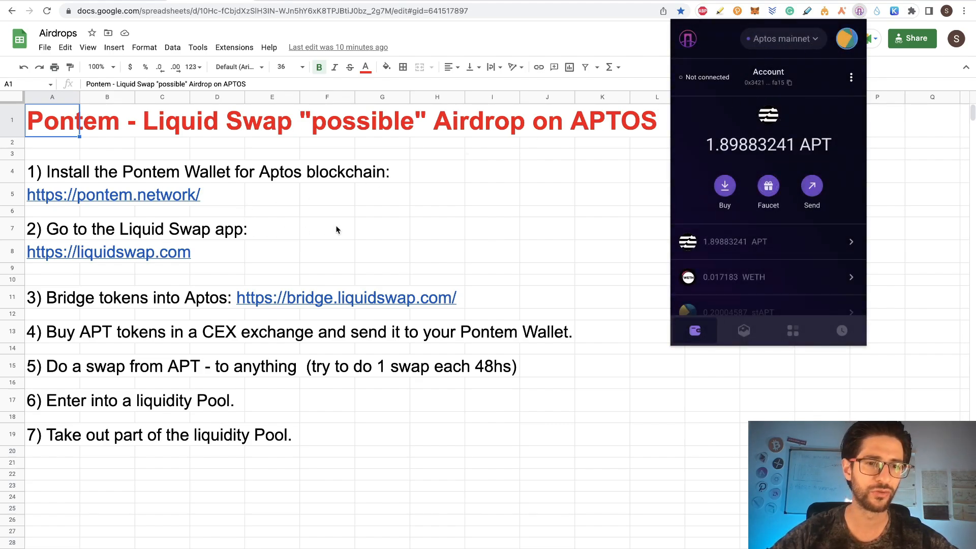
mouse_move(177, 252)
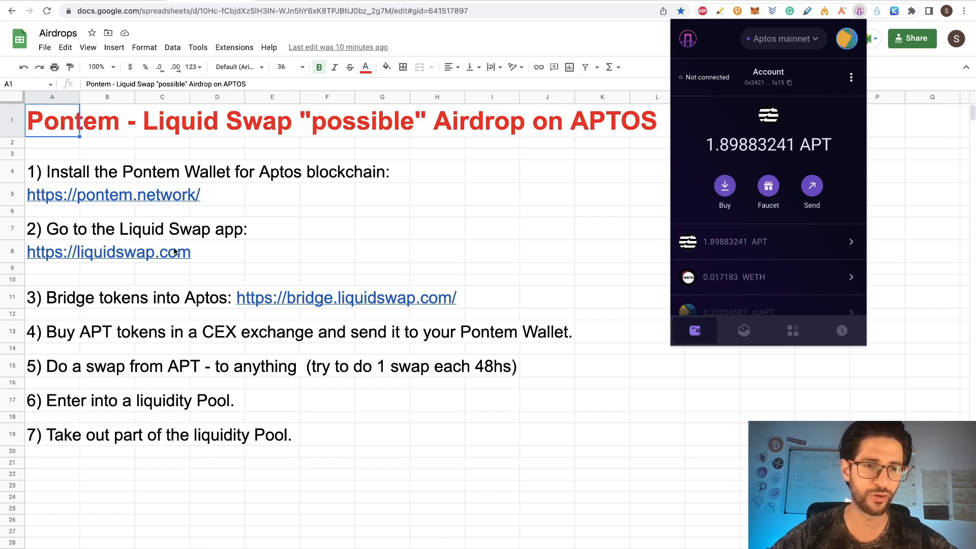
click(108, 252)
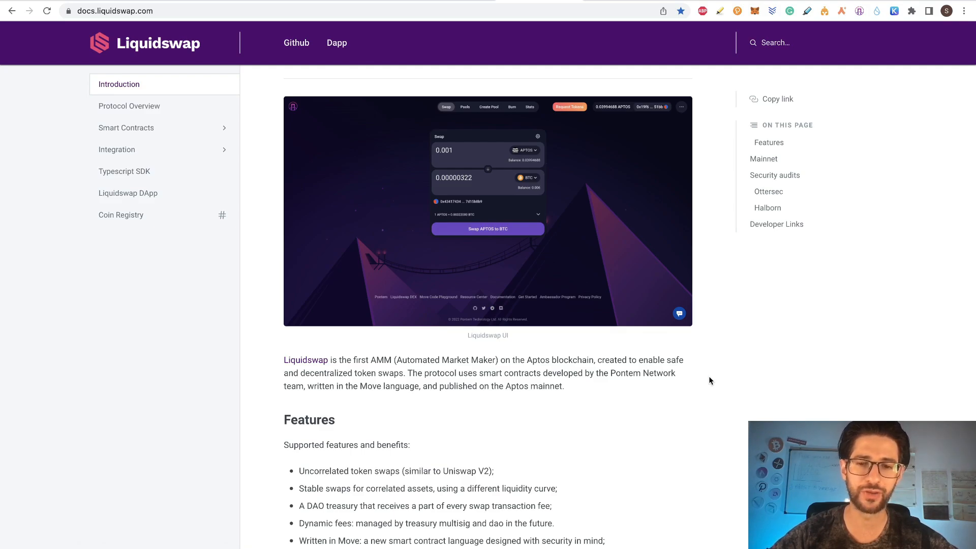
mouse_move(709, 298)
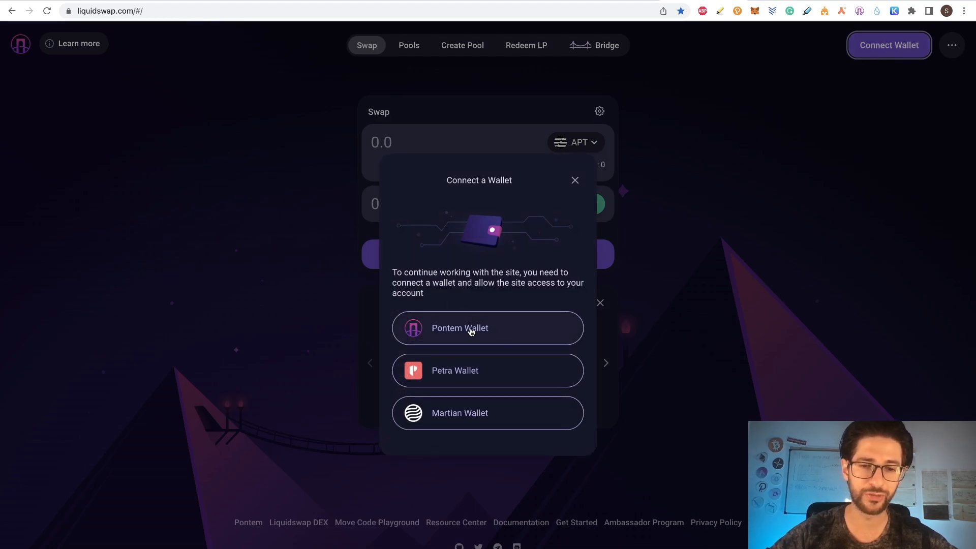
mouse_move(536, 379)
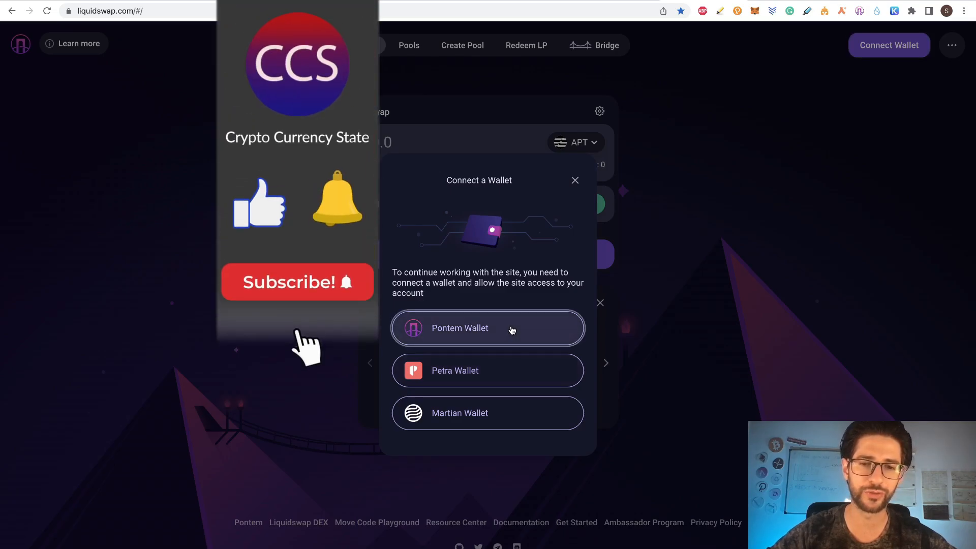
Connect the Pontem Wallet to Liquidswap so the 1.8988 APT balance shows.
click(487, 328)
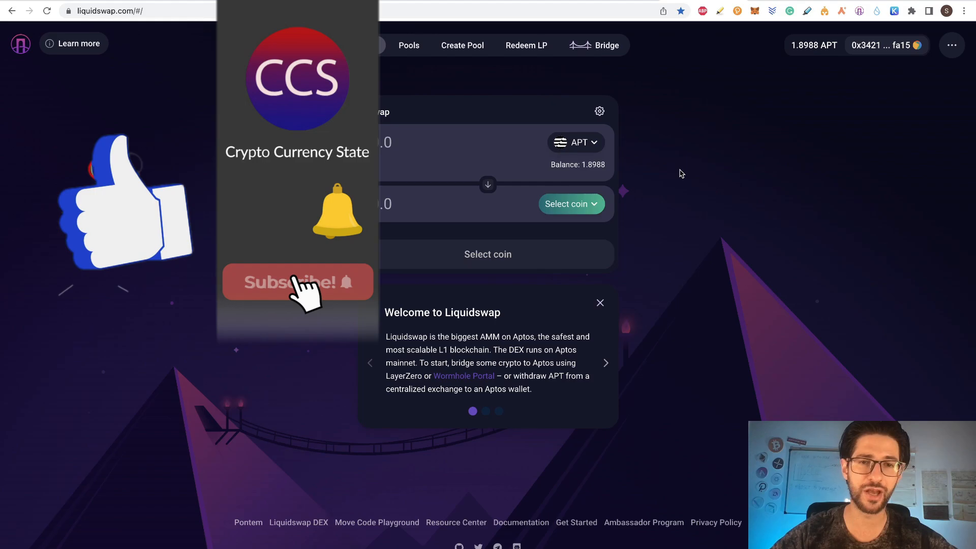
click(297, 281)
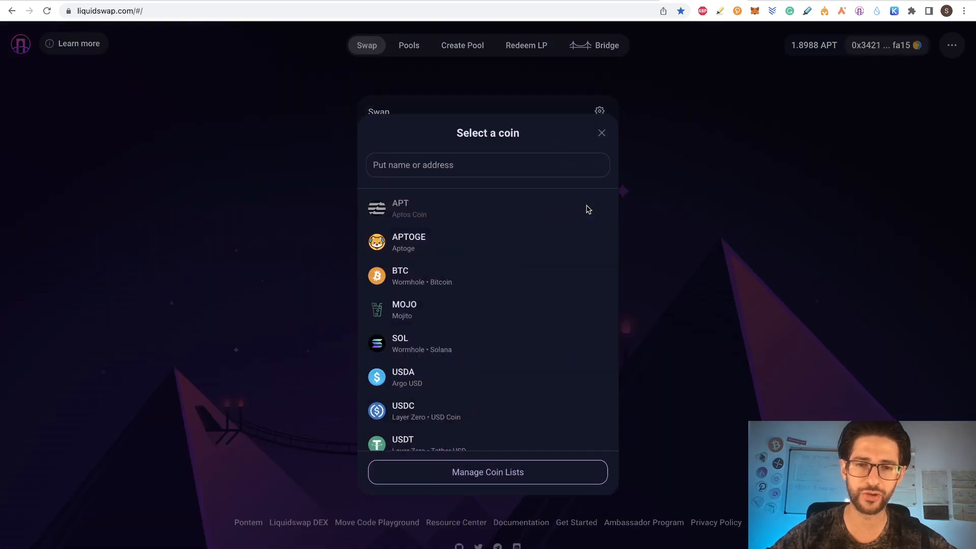
Choose USDT as the coin to receive and enter 2 USDT, costing about 0.226 APT.
scroll(down, 3)
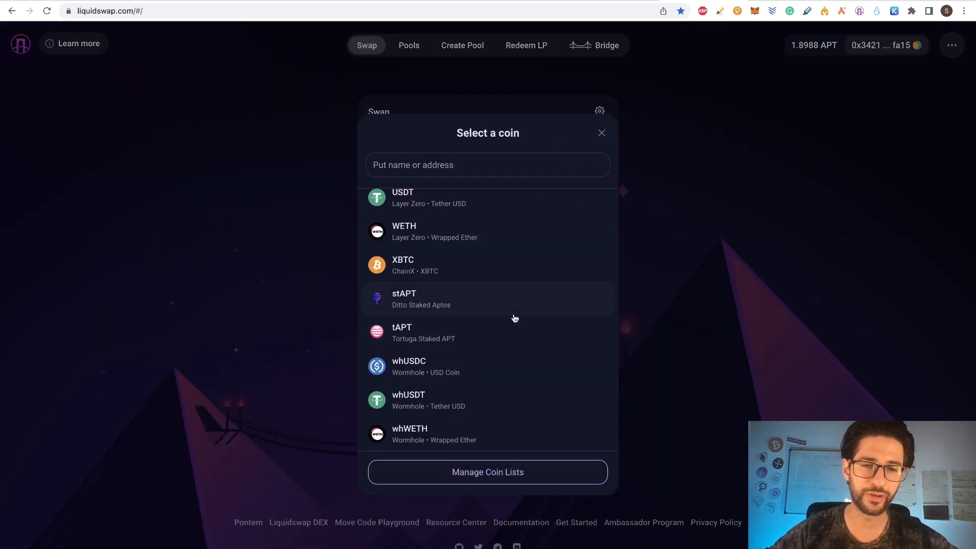
mouse_move(419, 243)
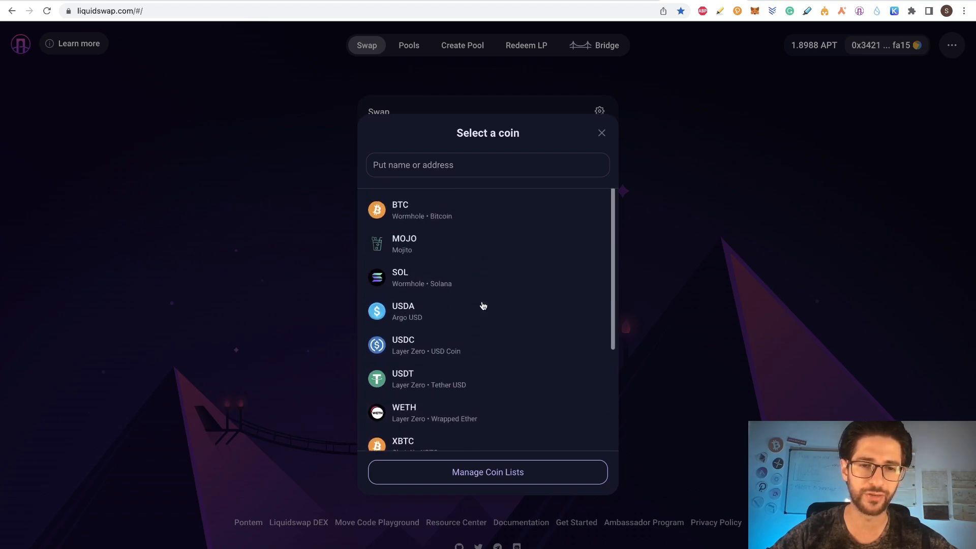
scroll(down, 3)
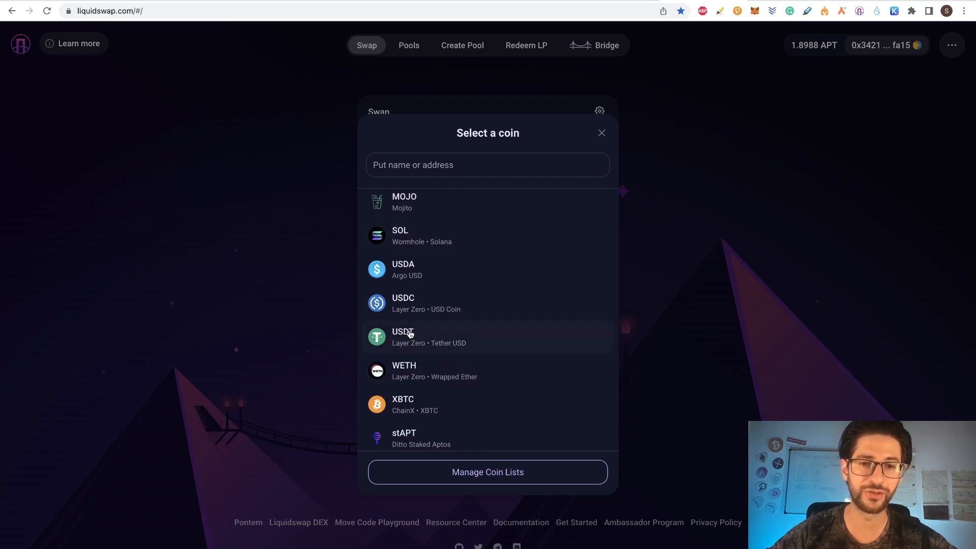
click(402, 336)
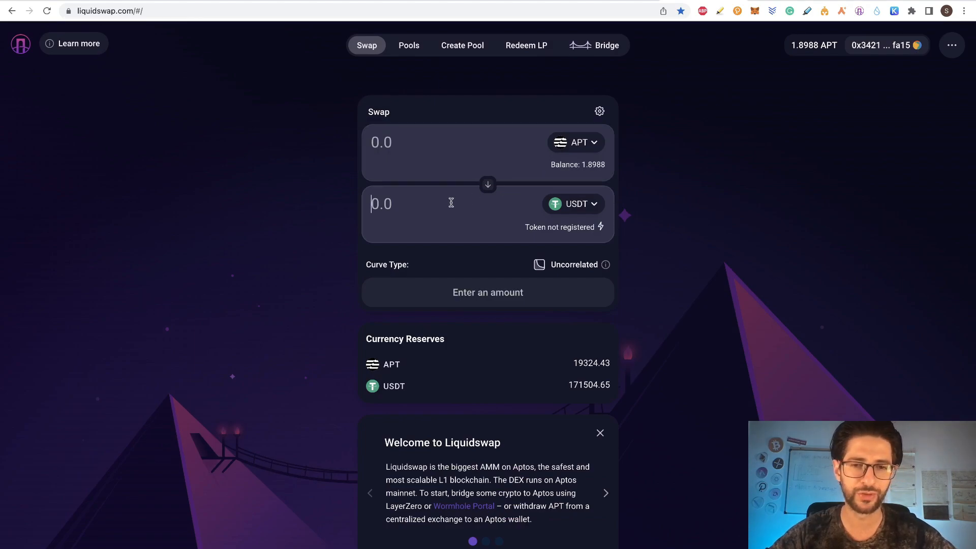
text(2)
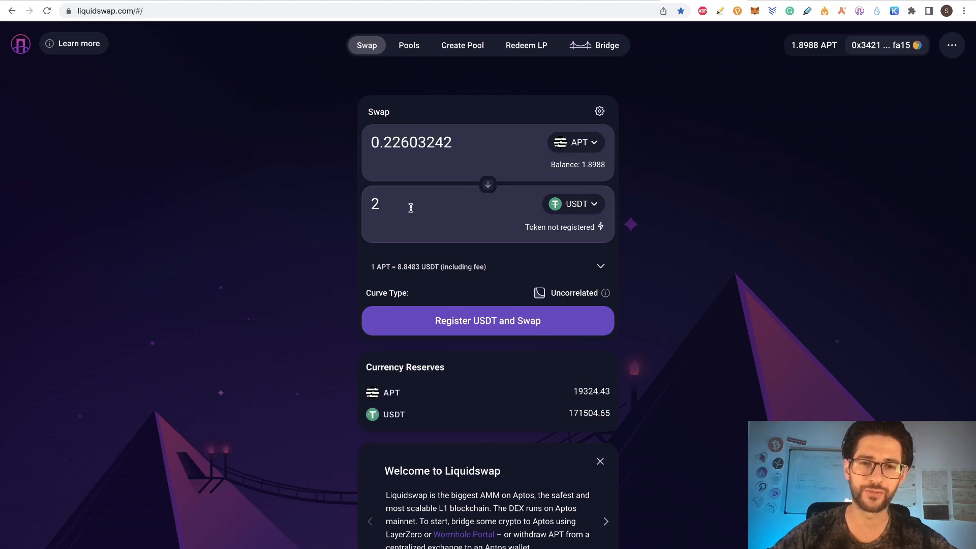
mouse_move(458, 250)
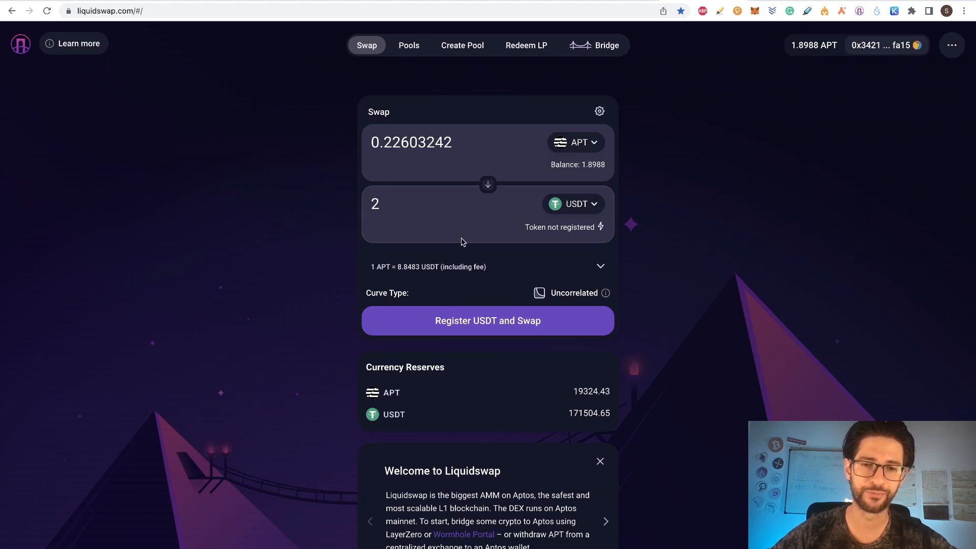
Register USDT, then swap APT for 2 USDT with wallet approval, leaving 1.6664 APT.
click(487, 320)
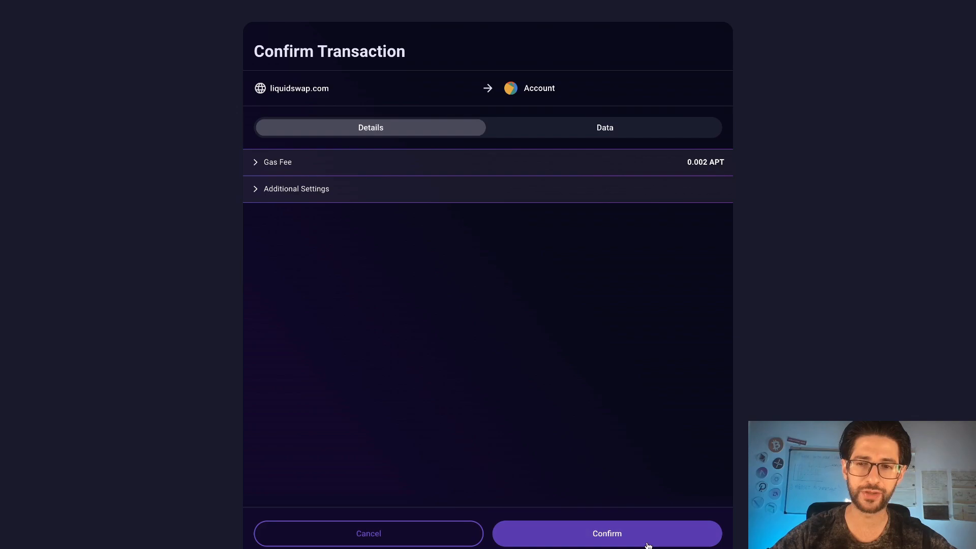
mouse_move(695, 165)
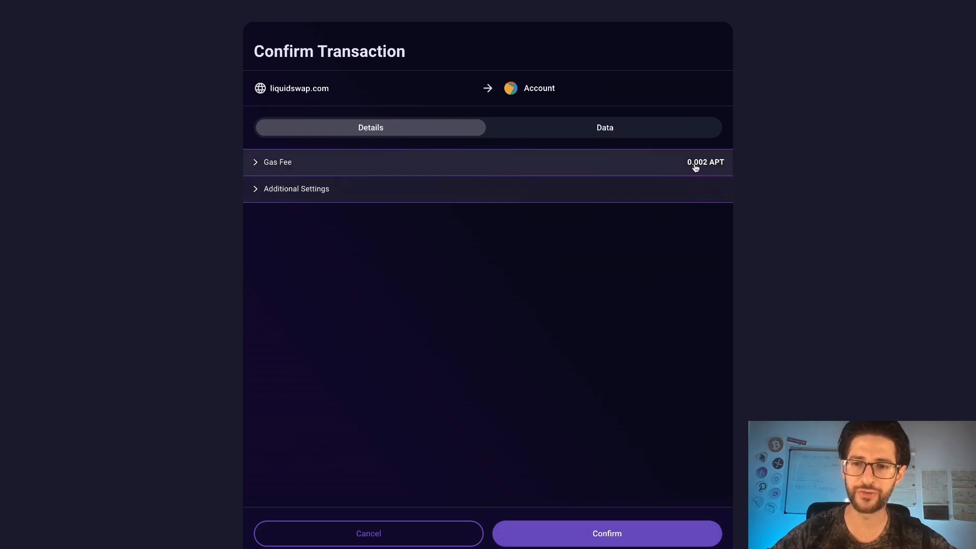
mouse_move(603, 516)
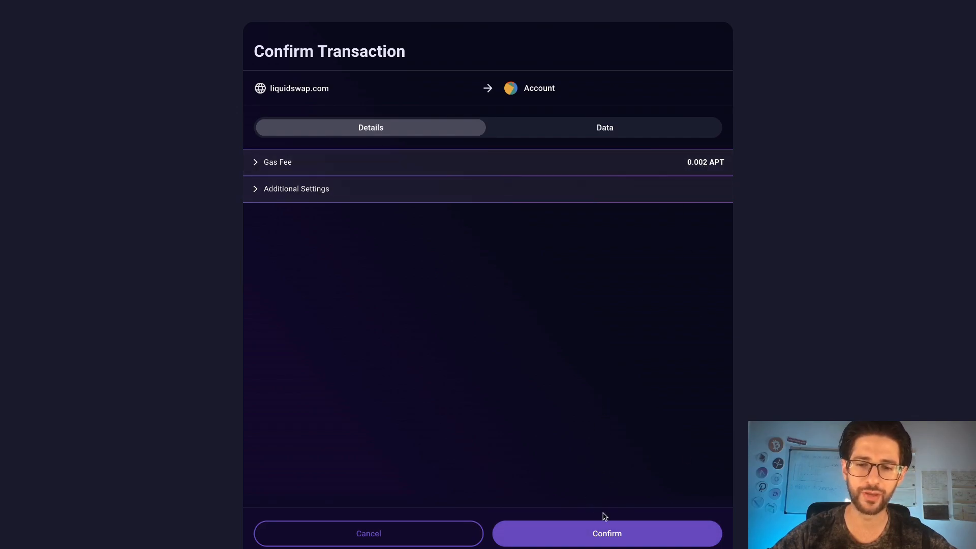
click(606, 533)
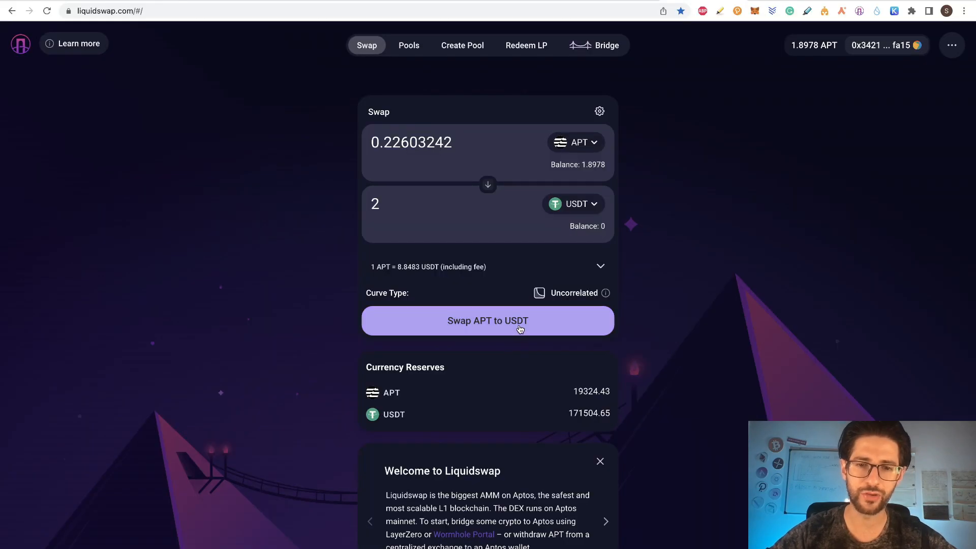
click(487, 320)
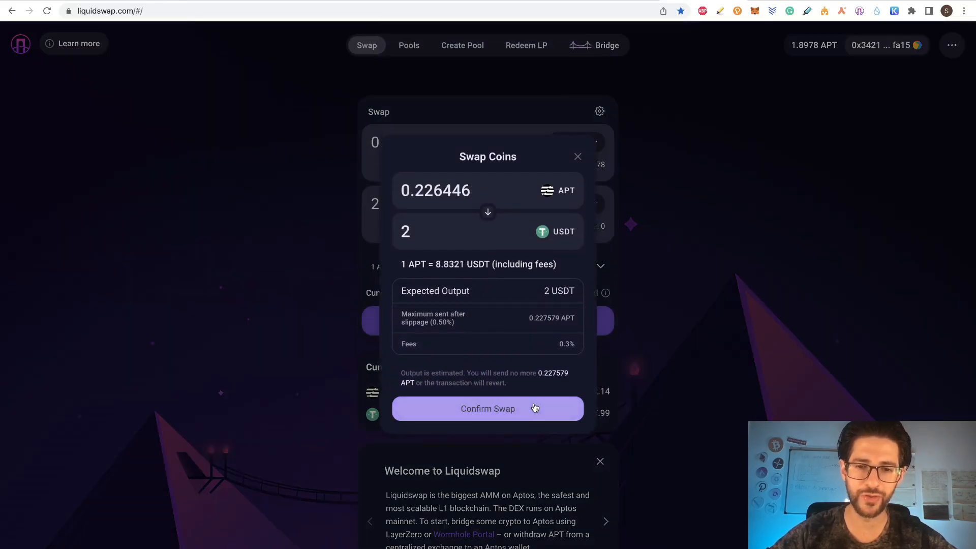
click(487, 409)
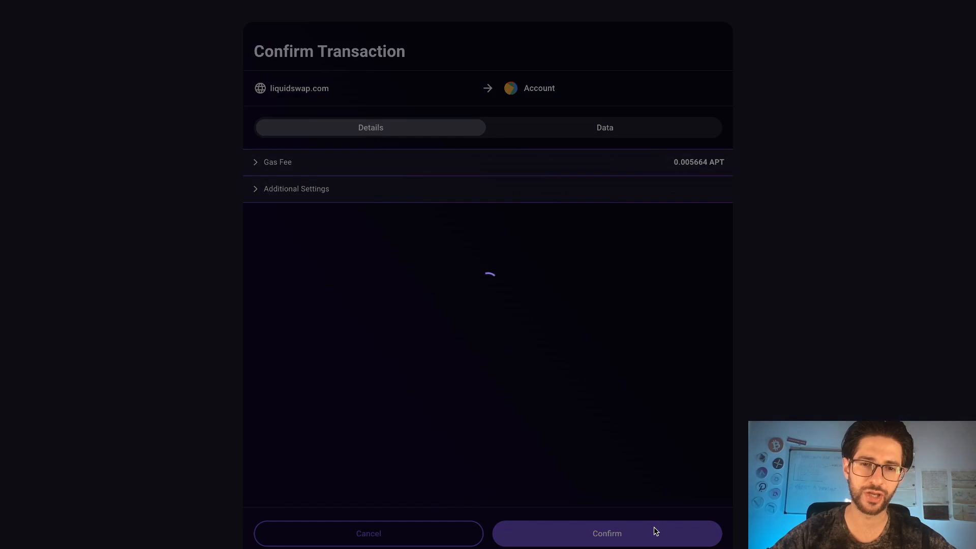
click(606, 534)
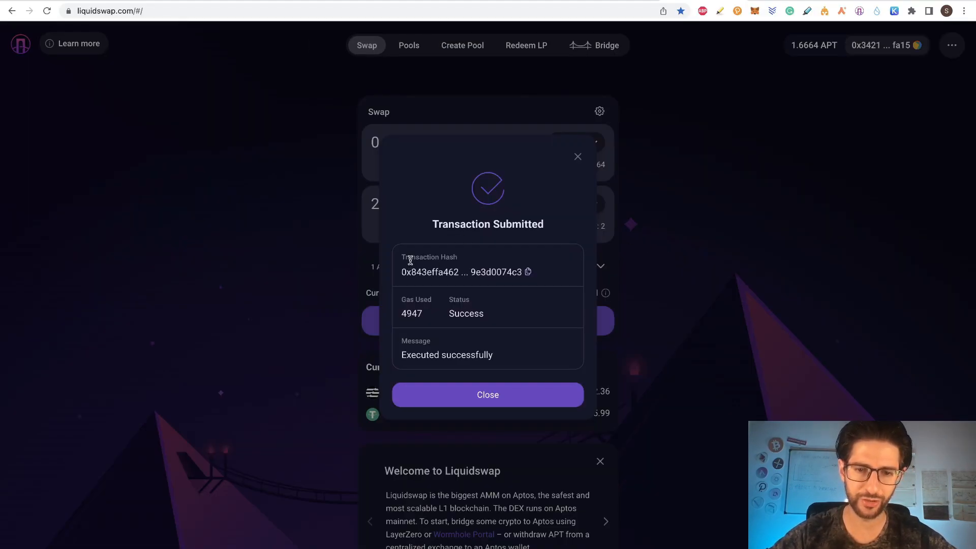
mouse_move(517, 301)
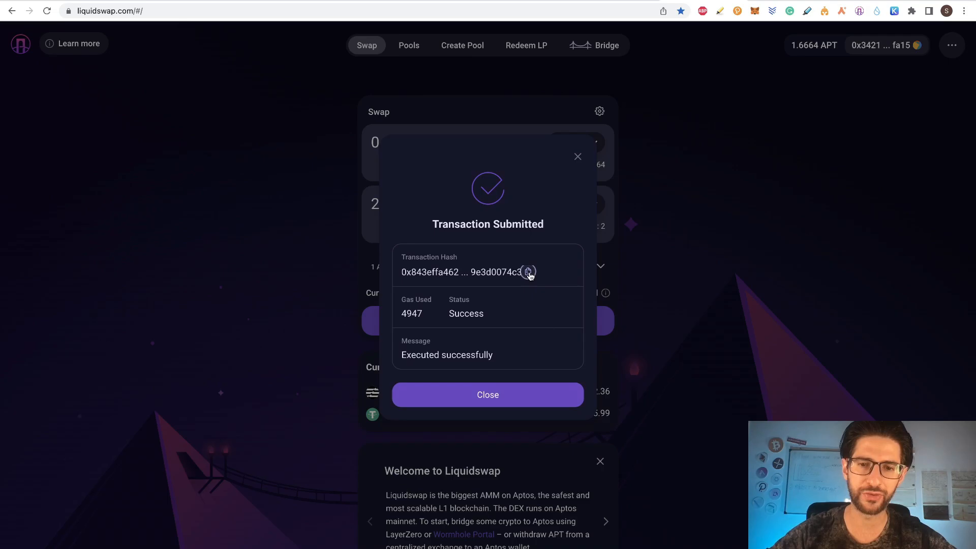
click(487, 395)
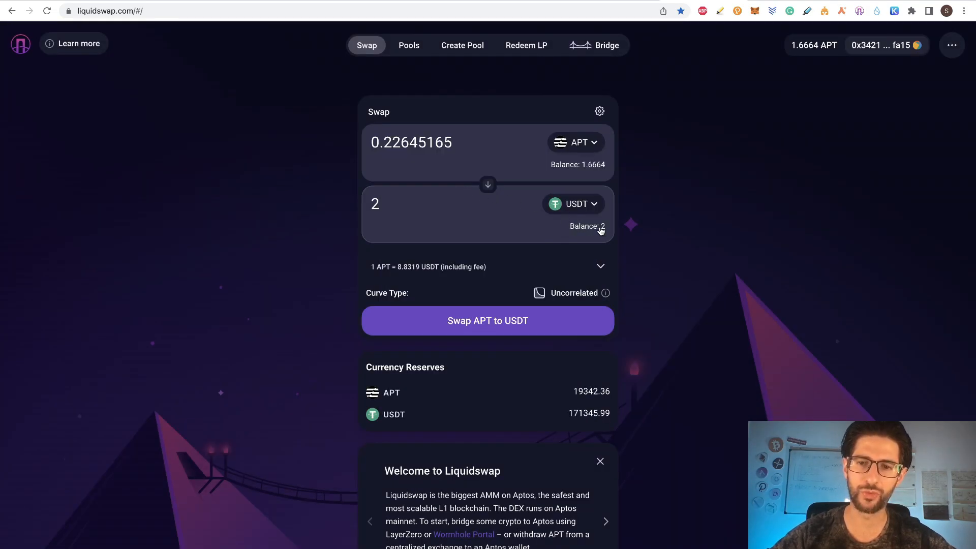
mouse_move(389, 100)
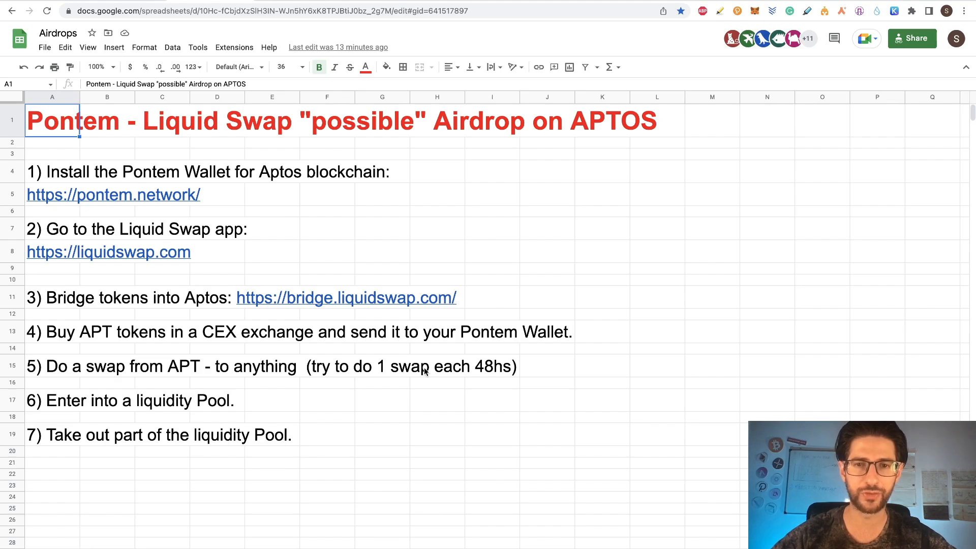
mouse_move(547, 376)
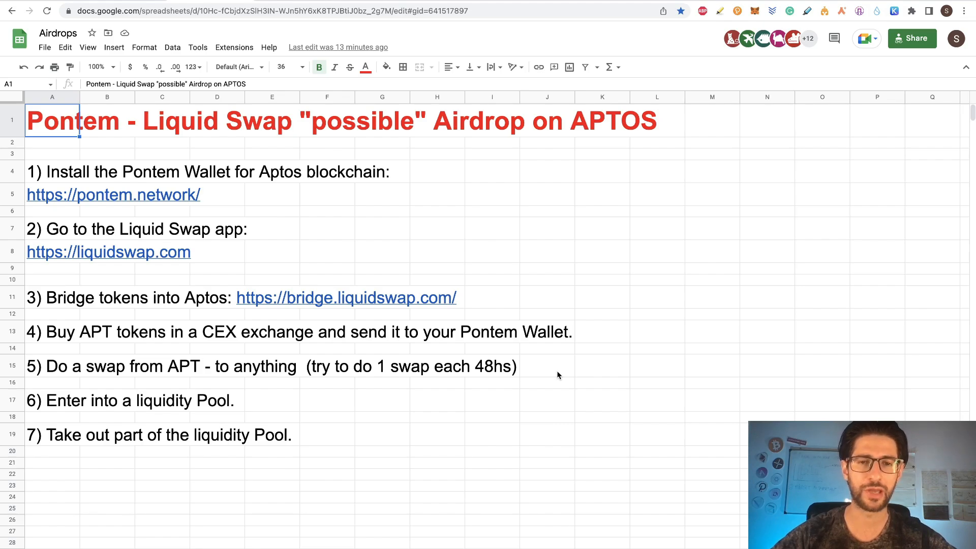
mouse_move(515, 373)
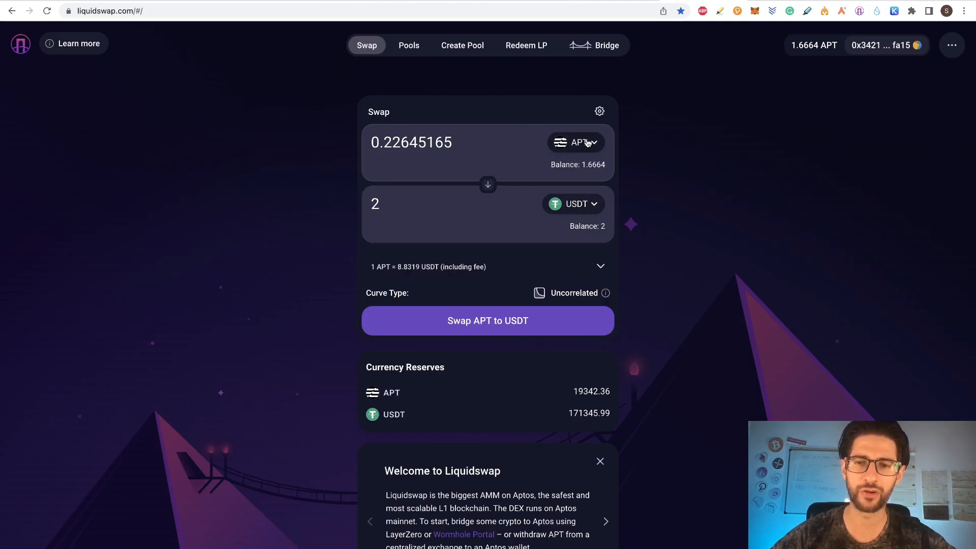
click(576, 142)
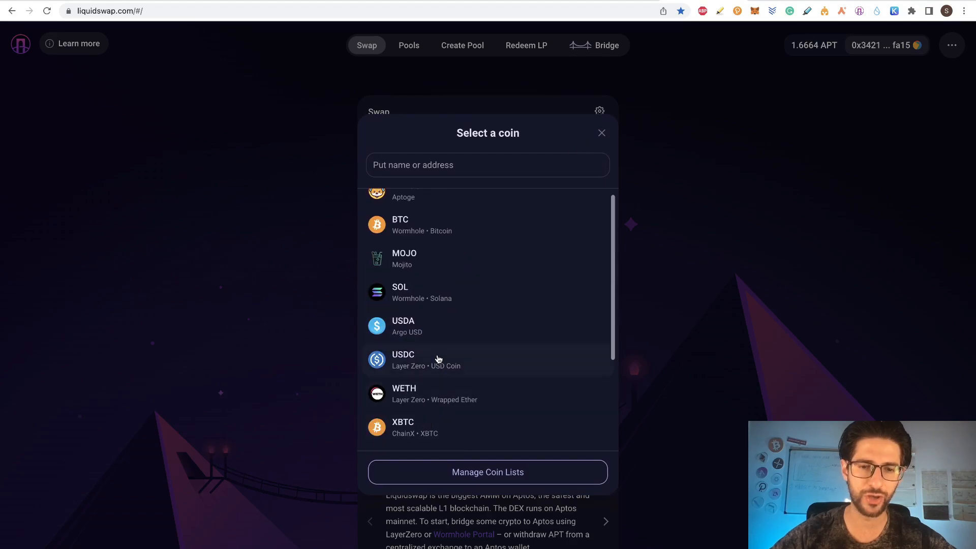
mouse_move(722, 289)
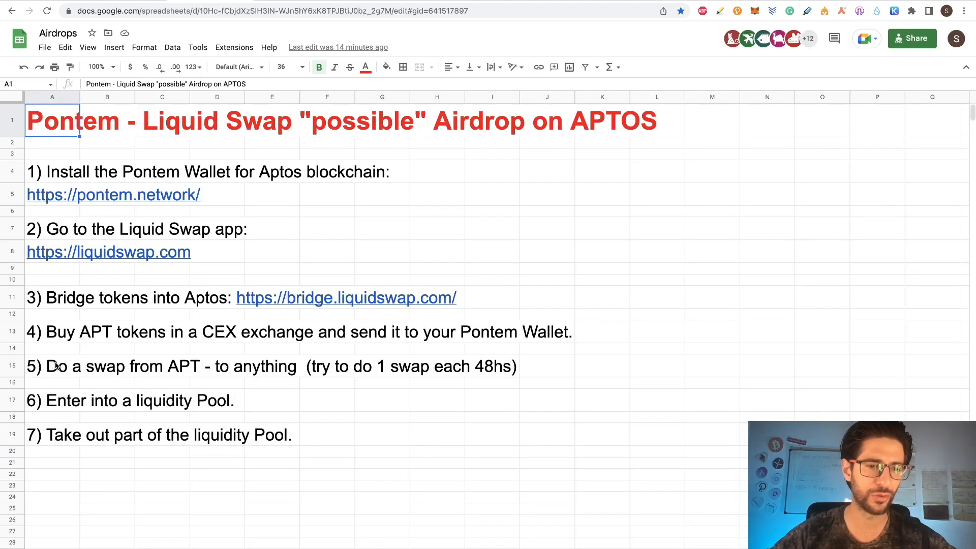
mouse_move(84, 403)
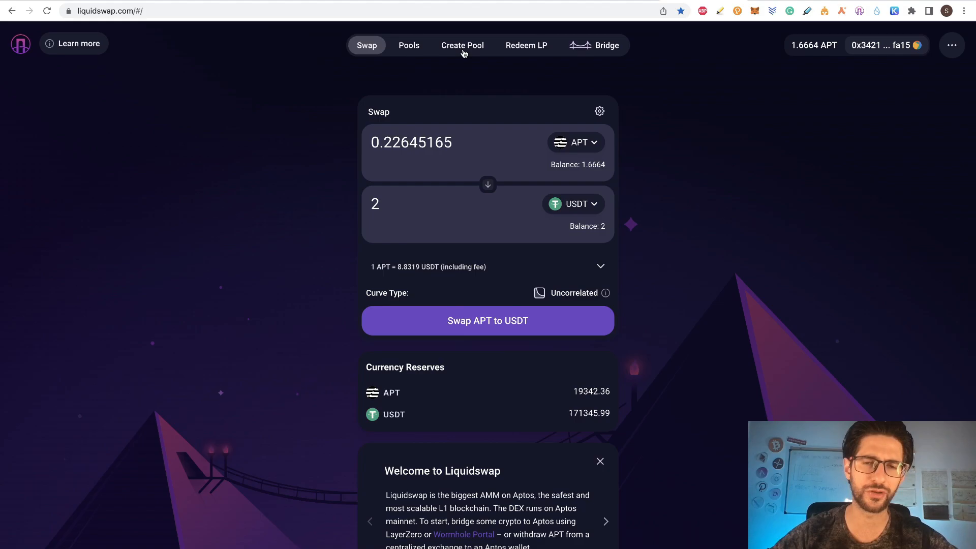
Set up an Add Liquidity deposit of APT with 2 USDT as the second coin.
click(409, 45)
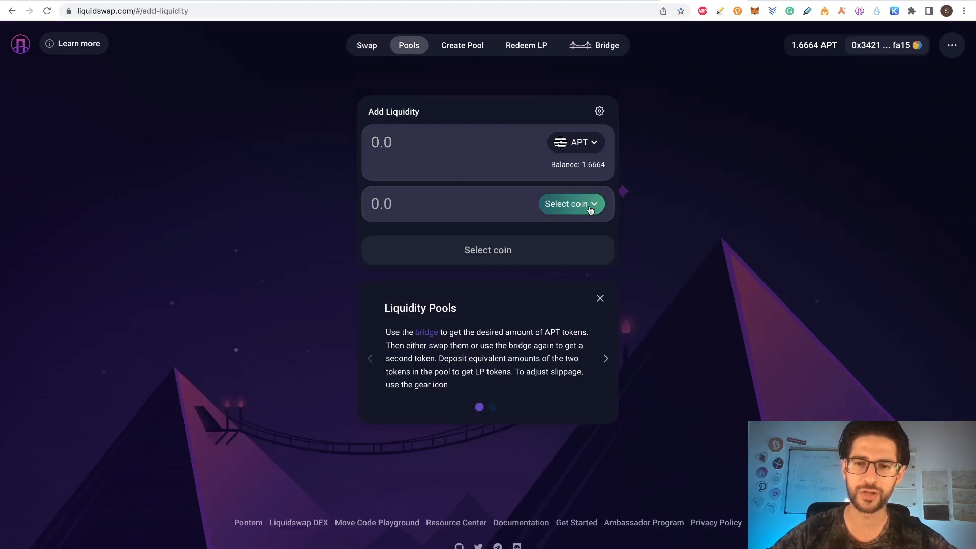
click(566, 203)
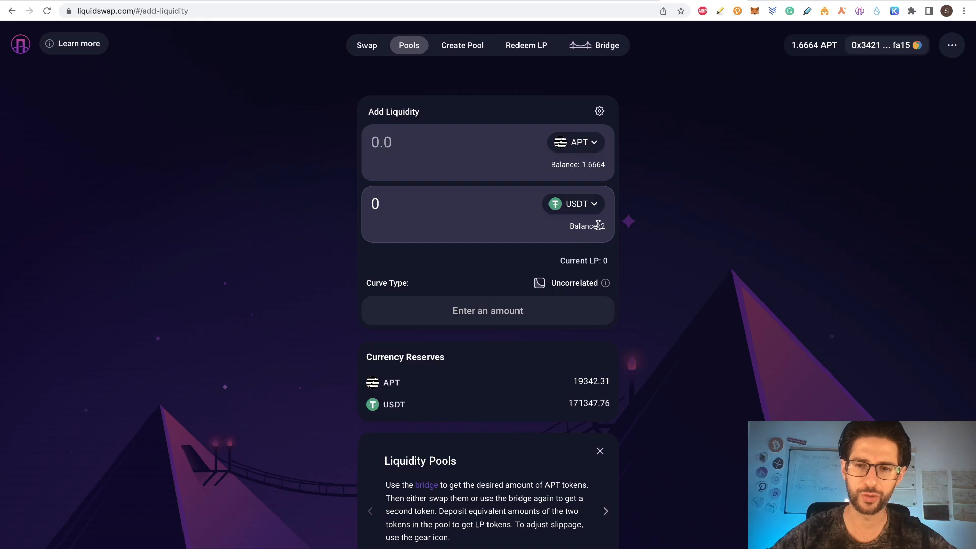
text(2)
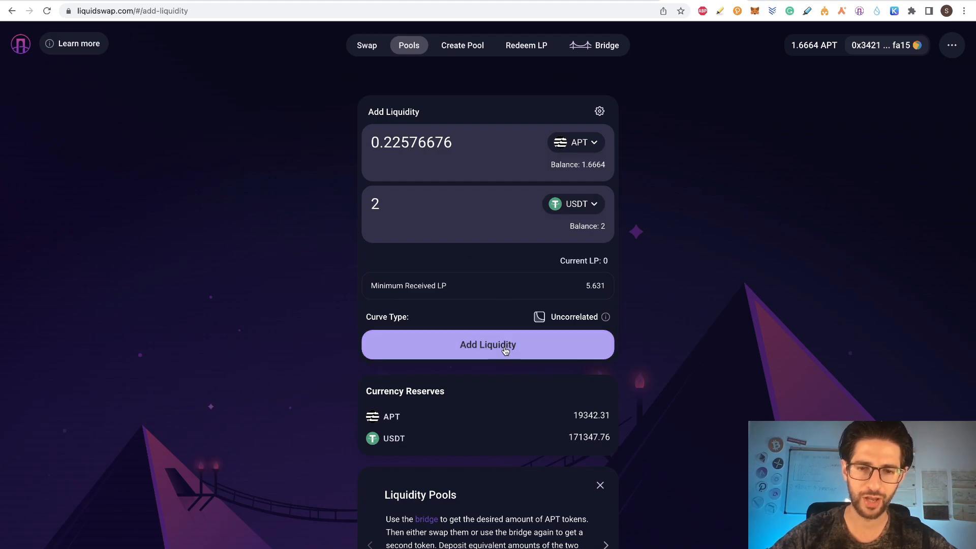
Deposit about 0.2258 APT and 2 USDT into the pool with wallet approval, receiving 5.6593 LP.
click(486, 345)
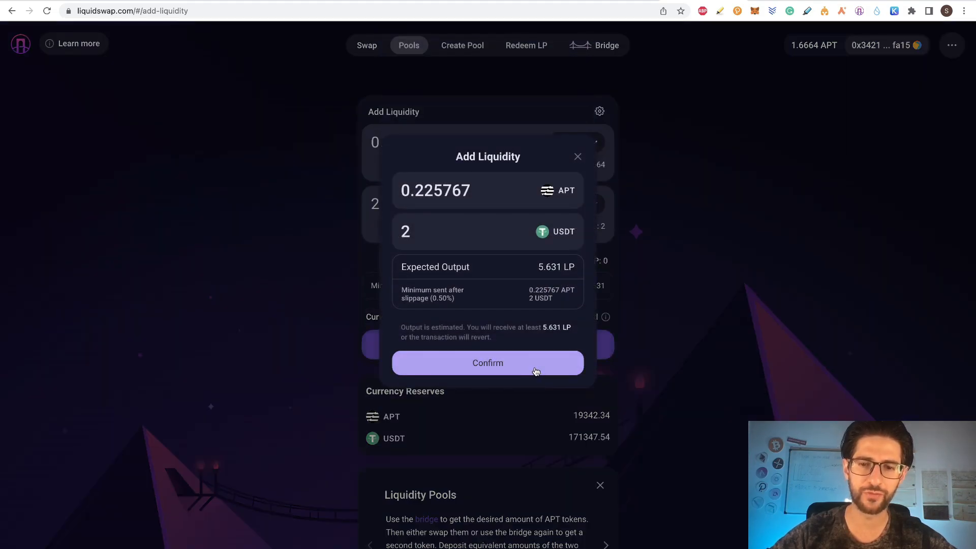
click(487, 363)
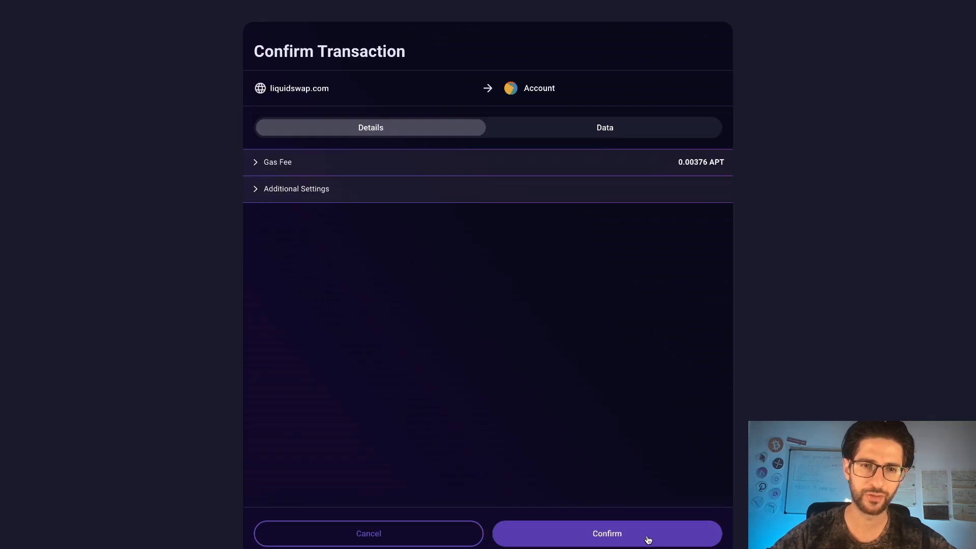
click(606, 534)
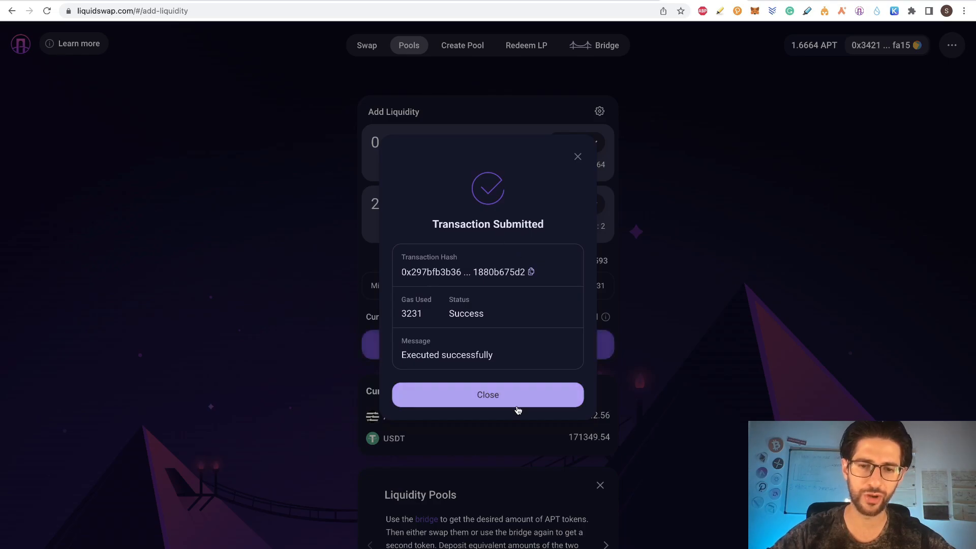
click(487, 394)
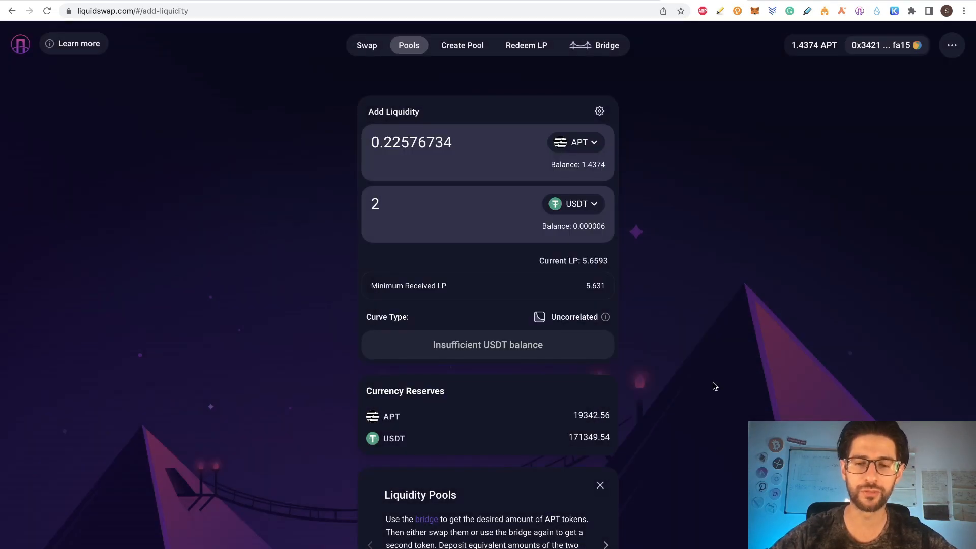
scroll(down, 3)
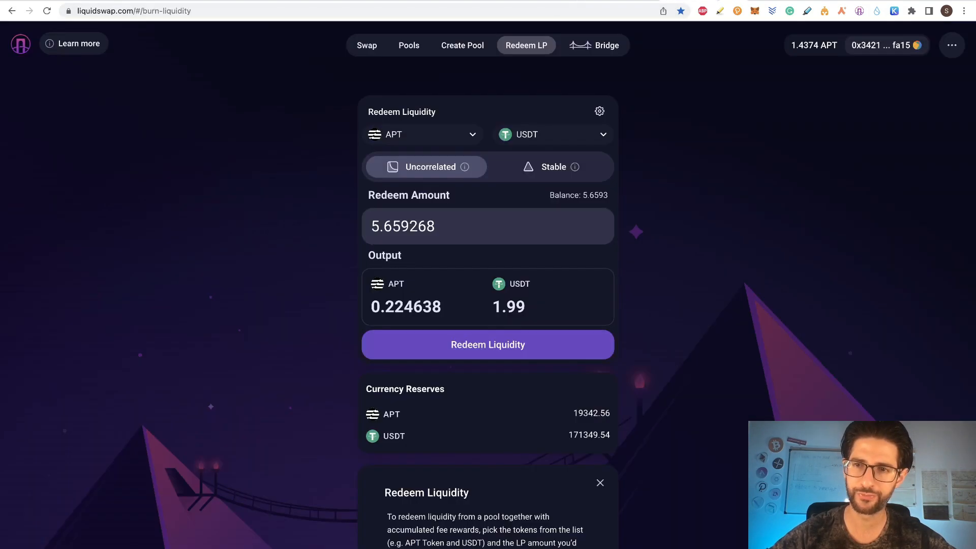
mouse_move(525, 50)
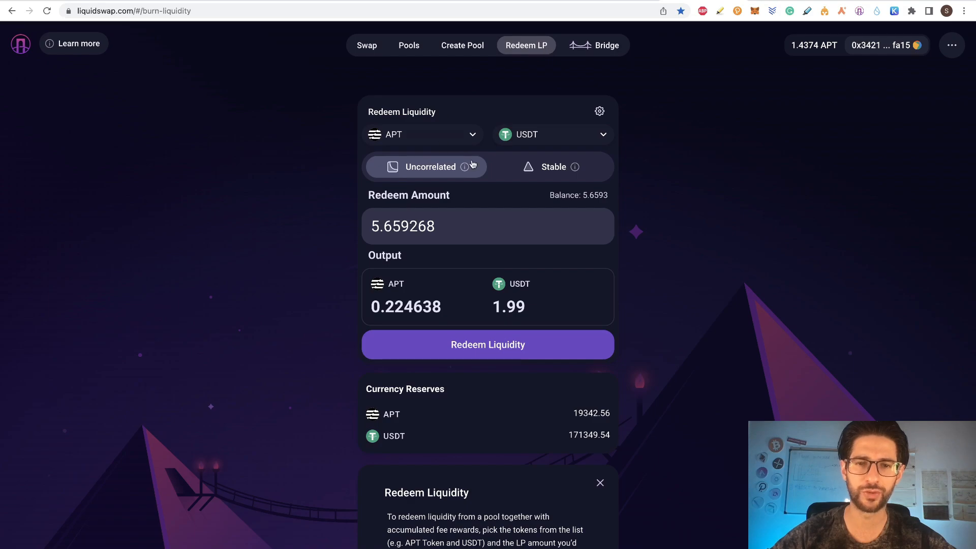
mouse_move(682, 215)
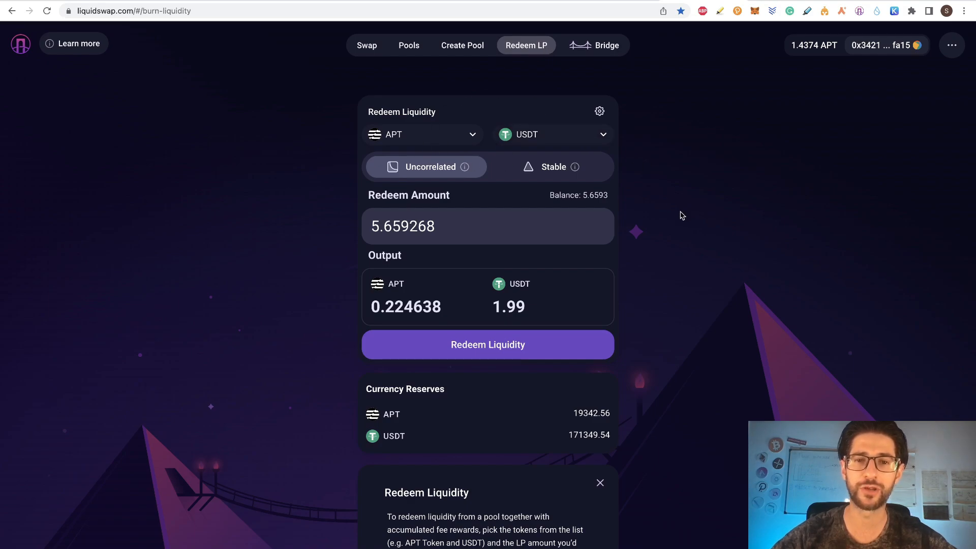
mouse_move(548, 202)
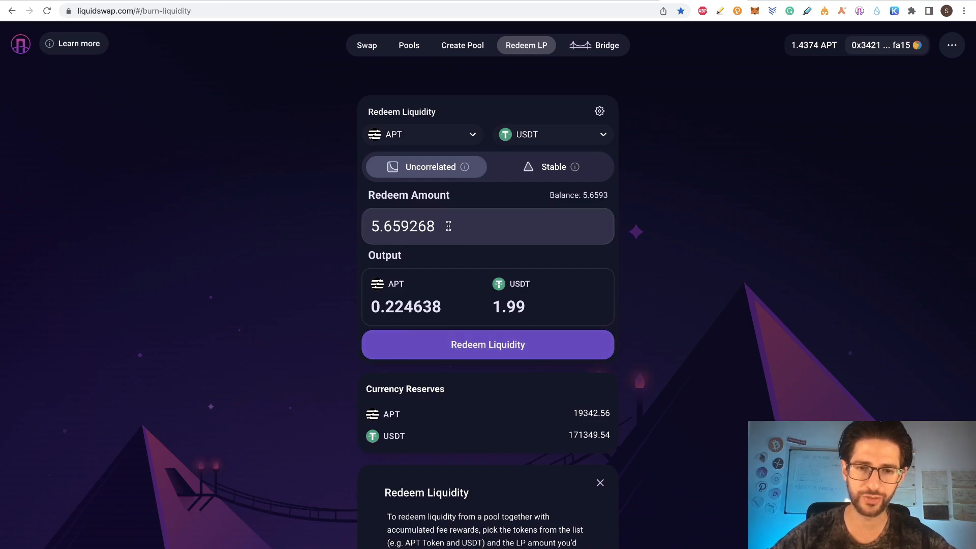
mouse_move(454, 248)
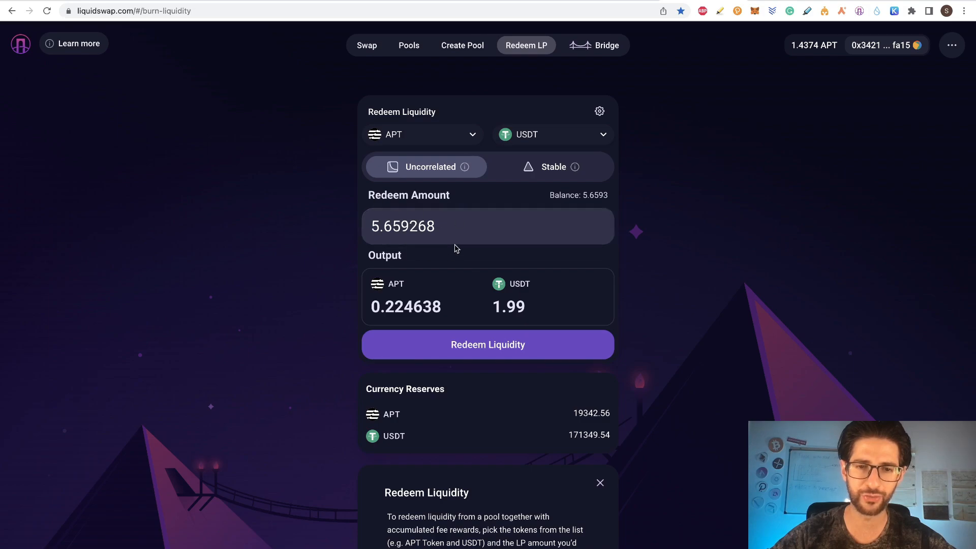
Redeem 3.6 LP for about 0.1429 APT and 1.2659 USDT, leaving 2.0593 LP.
triple_click(403, 226)
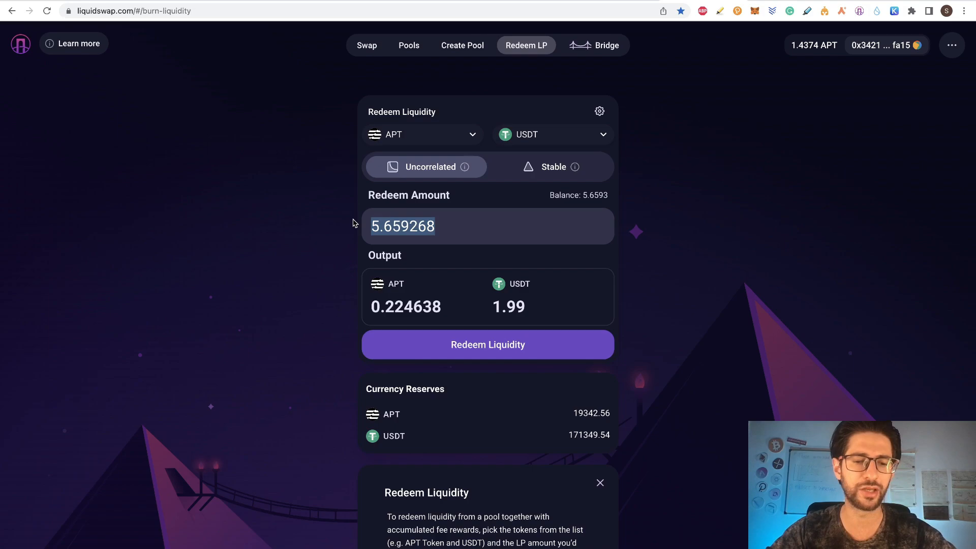
text(3)
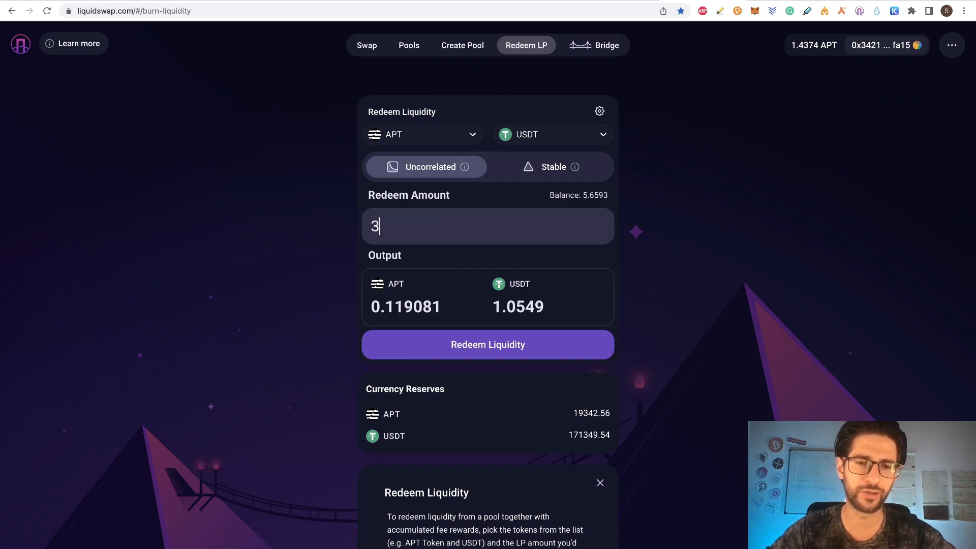
text(.6)
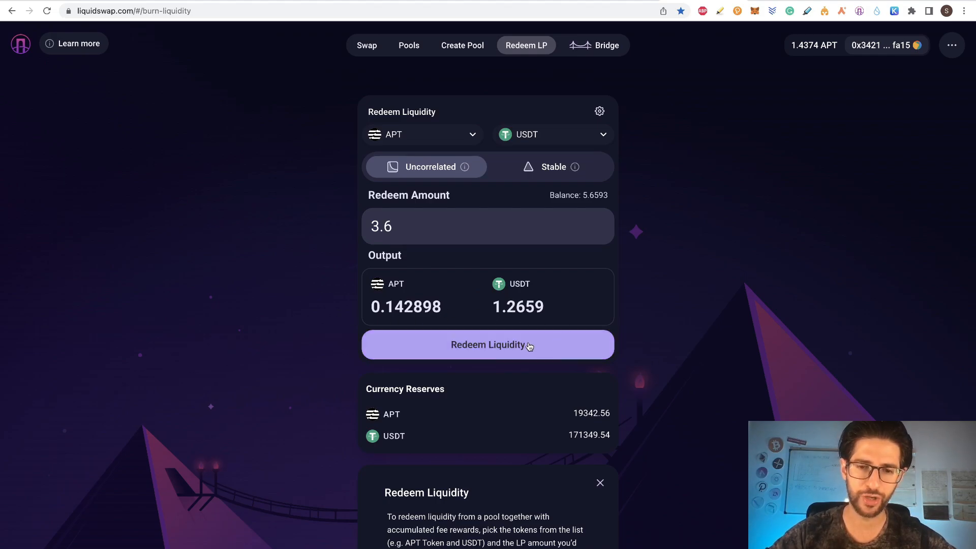
click(487, 345)
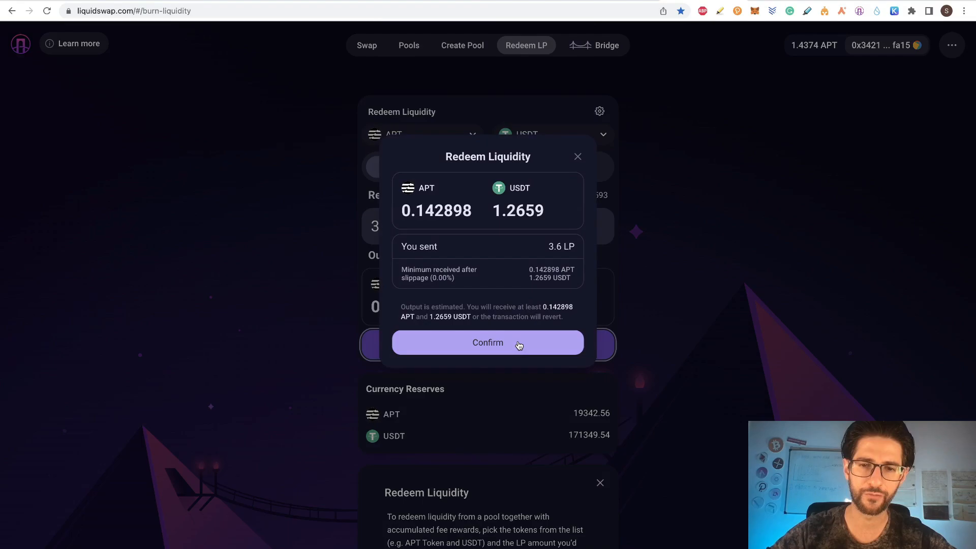
click(487, 342)
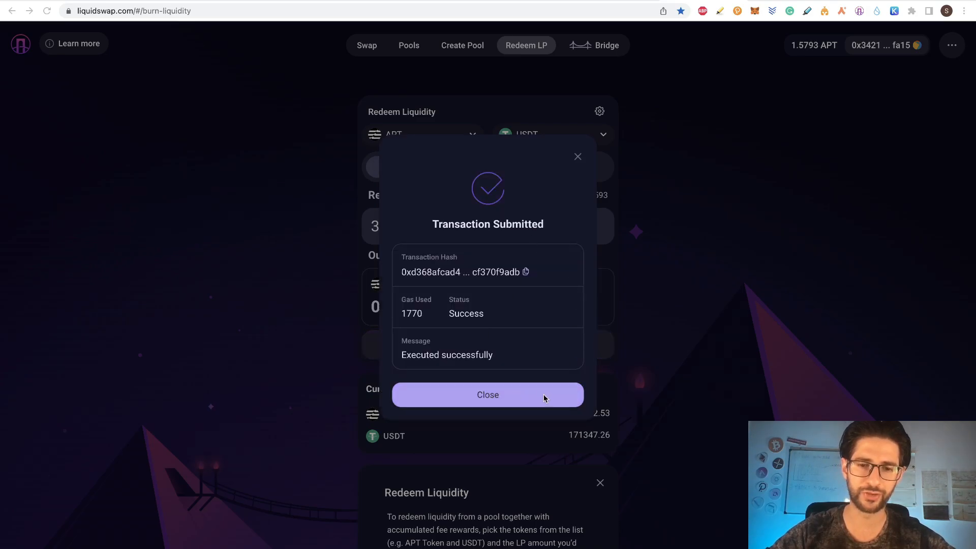
click(487, 394)
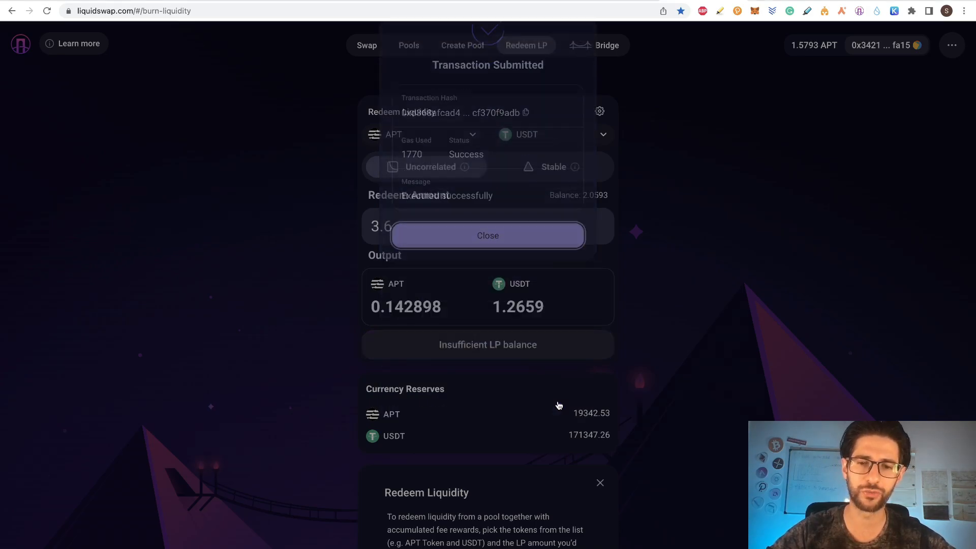
click(487, 235)
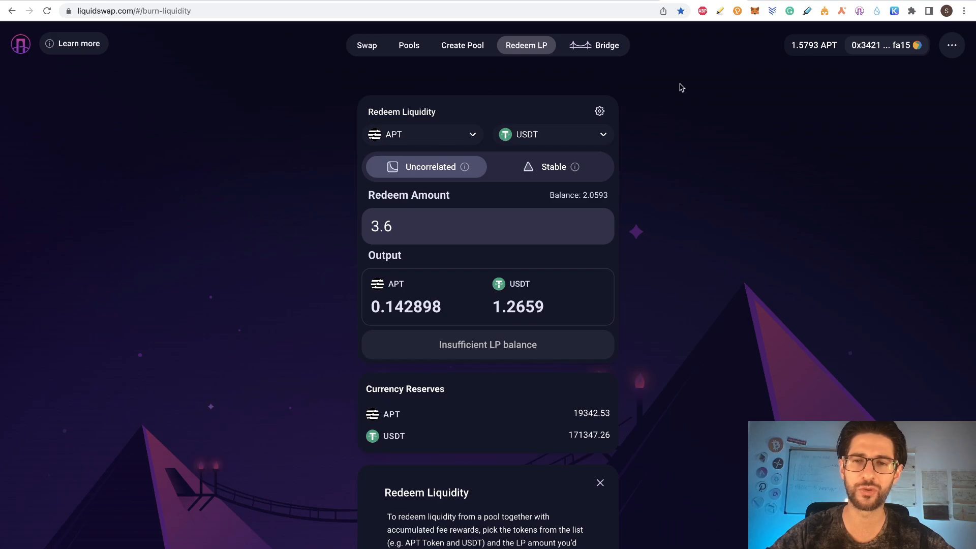
Check the guide sheet, return to Liquidswap and go to its cross-chain Bridge page.
click(131, 10)
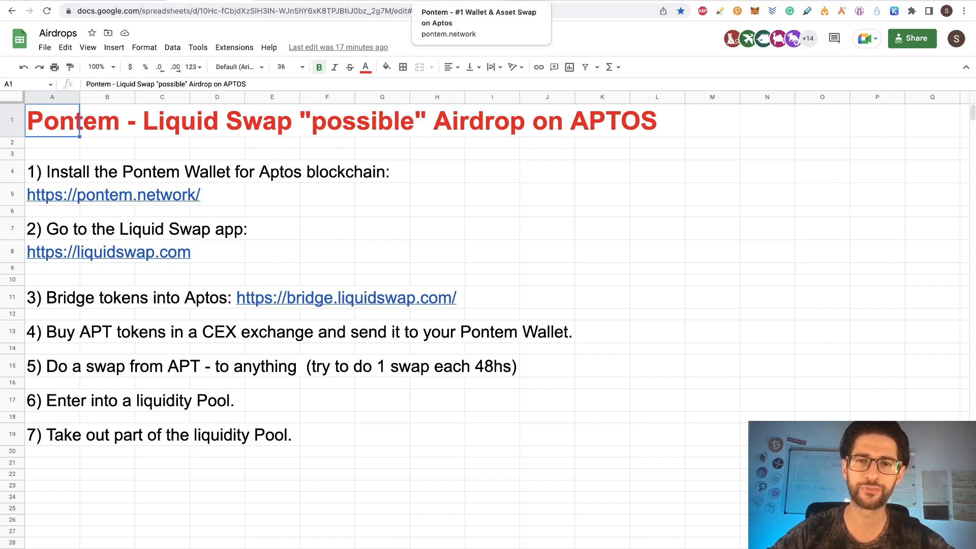
click(113, 194)
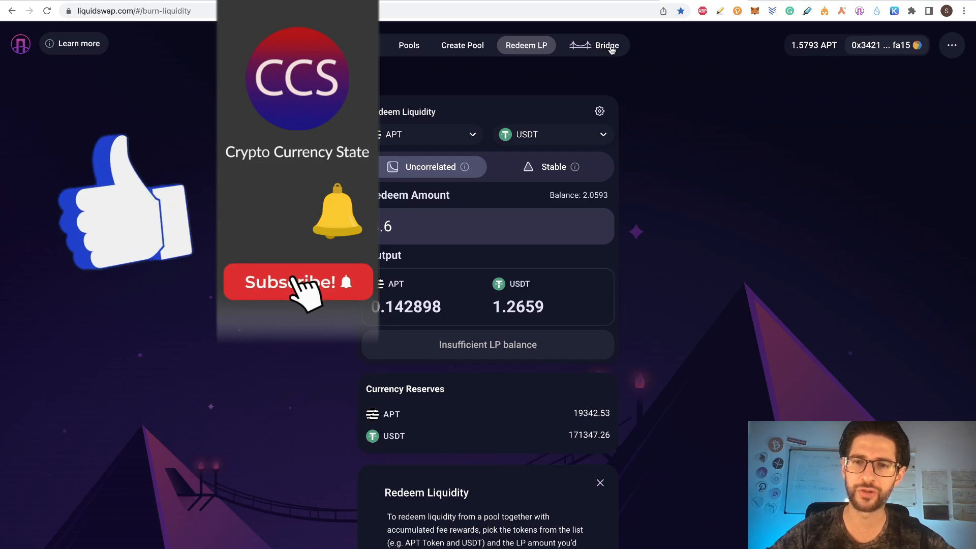
click(605, 45)
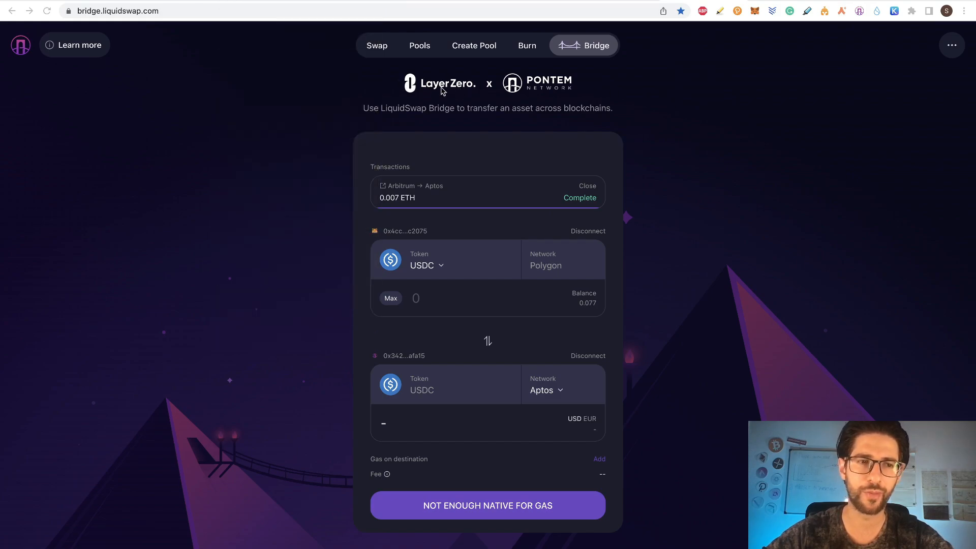
mouse_move(545, 94)
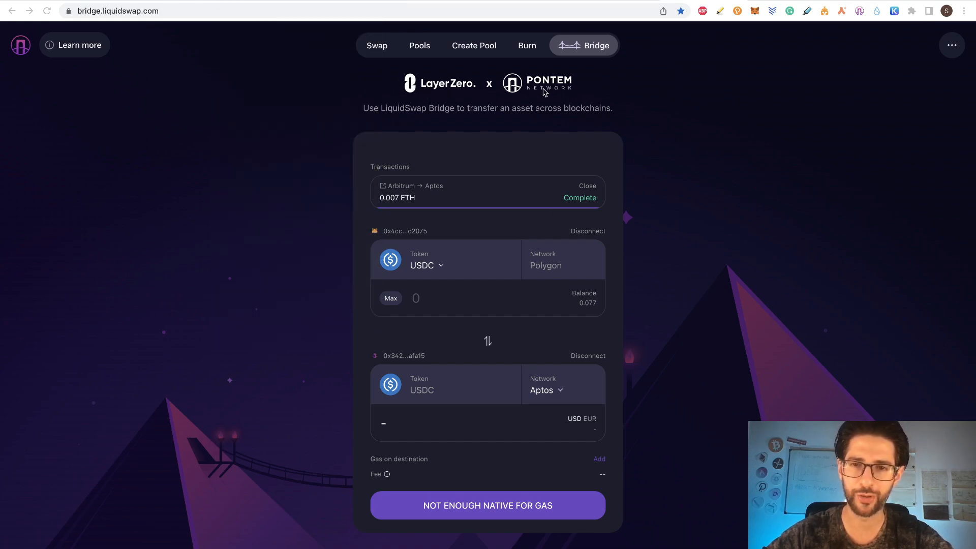
scroll(down, 3)
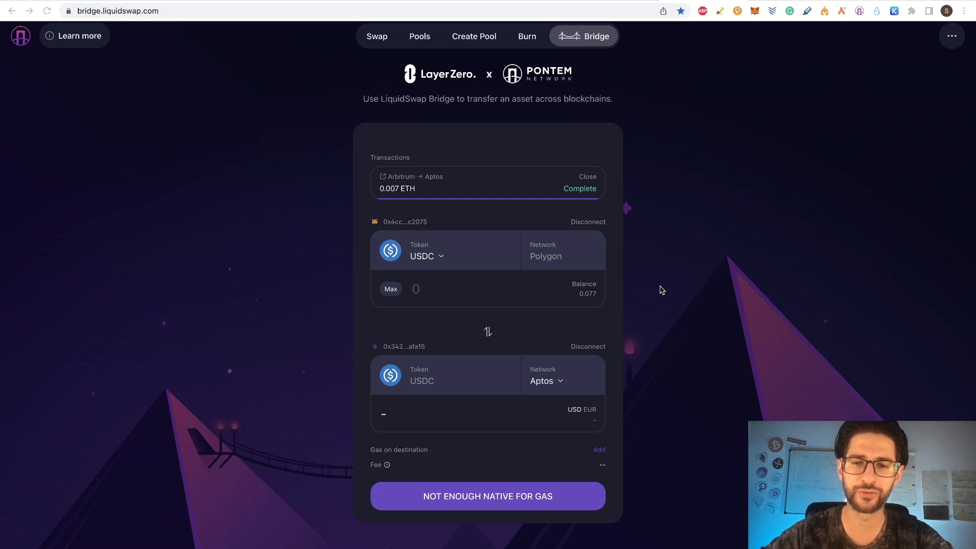
mouse_move(762, 219)
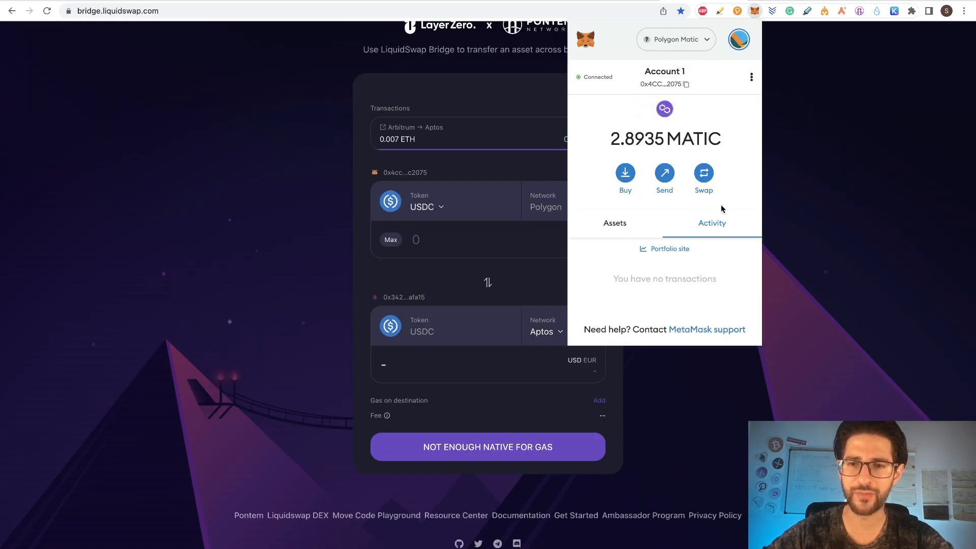
Choose Avalanche USDT as the bridge source and switch the wallet to the Avalanche network.
click(427, 207)
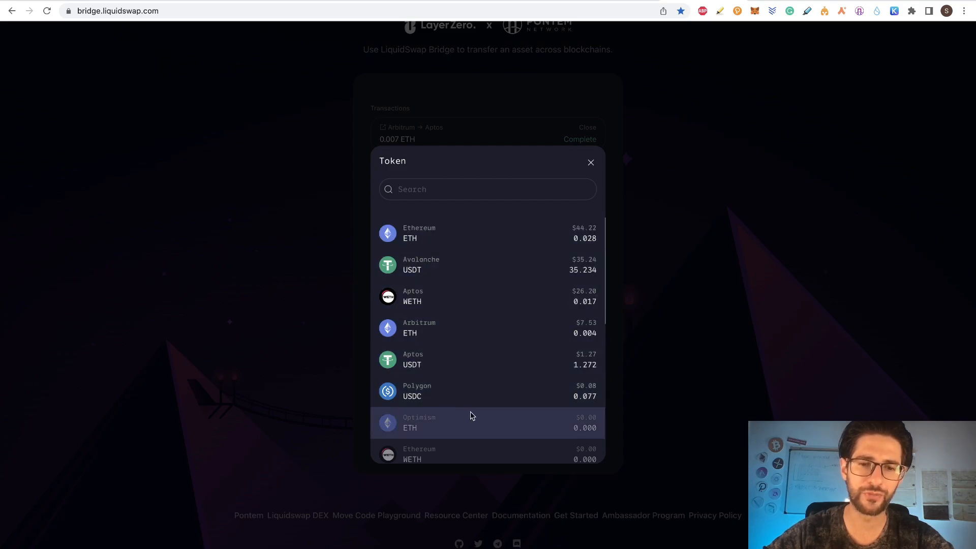
mouse_move(448, 296)
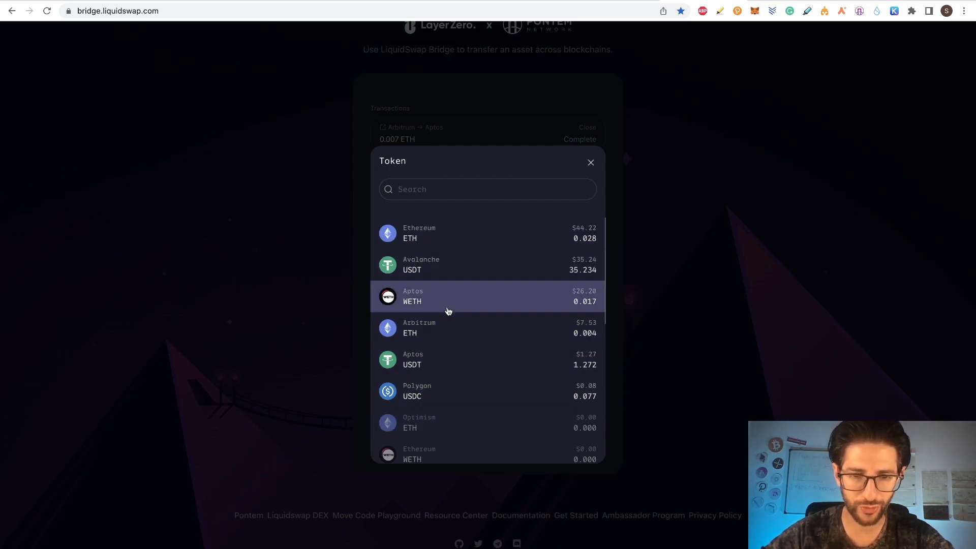
mouse_move(441, 233)
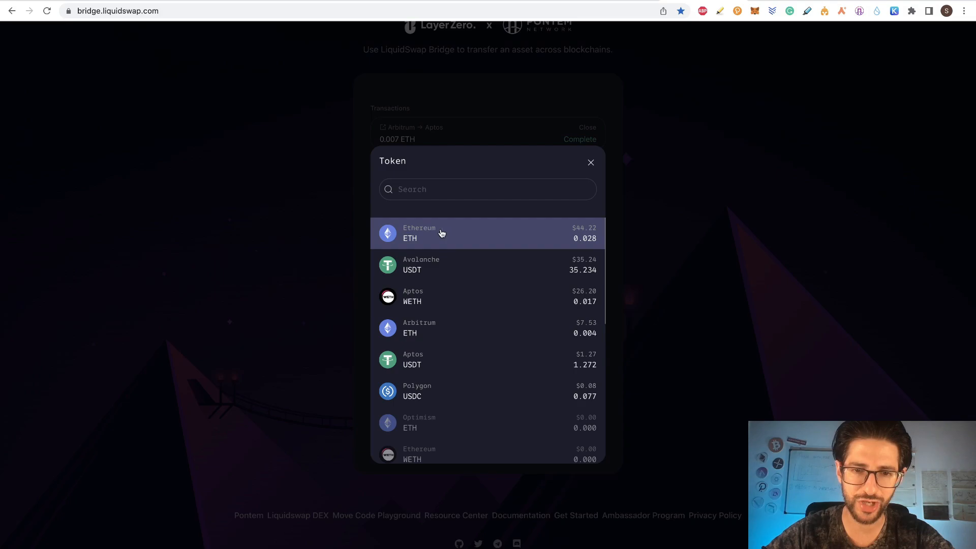
mouse_move(469, 264)
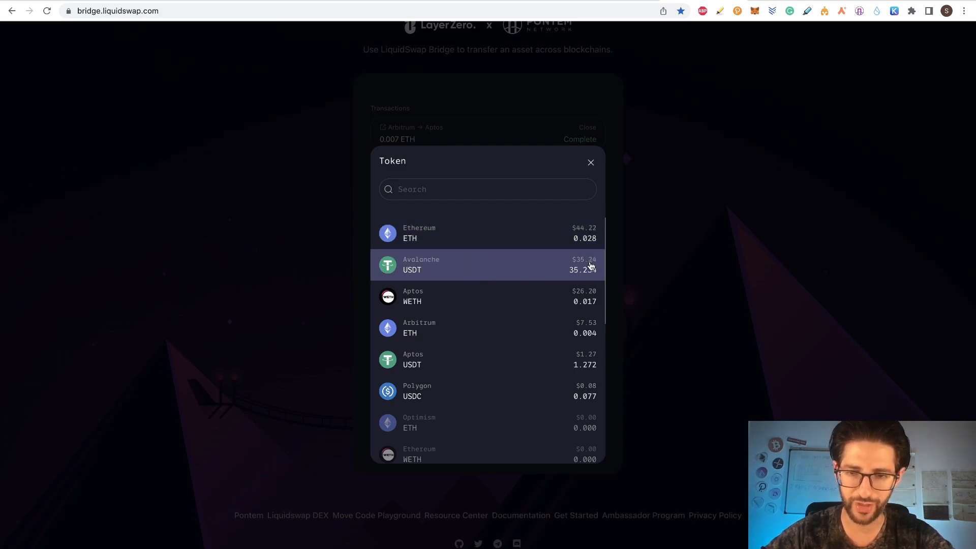
click(487, 264)
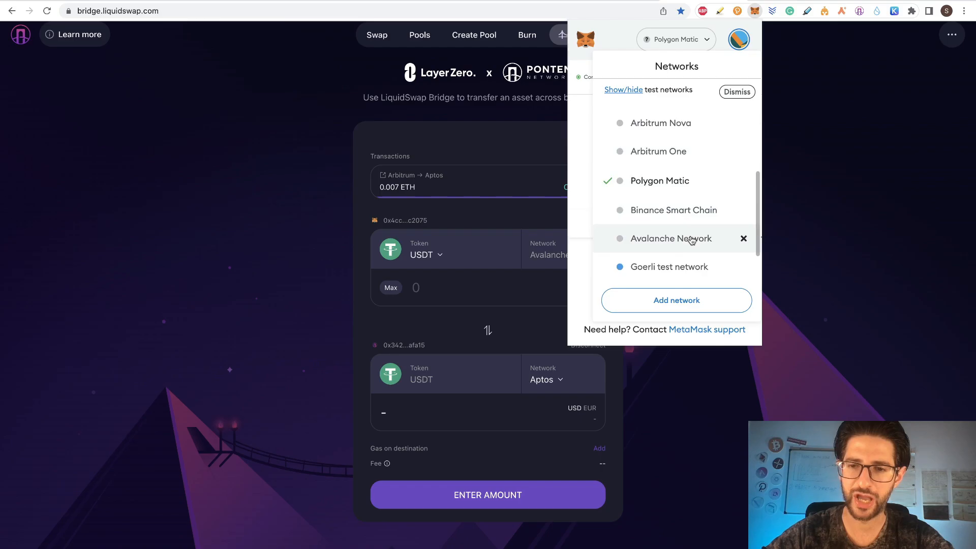
click(736, 91)
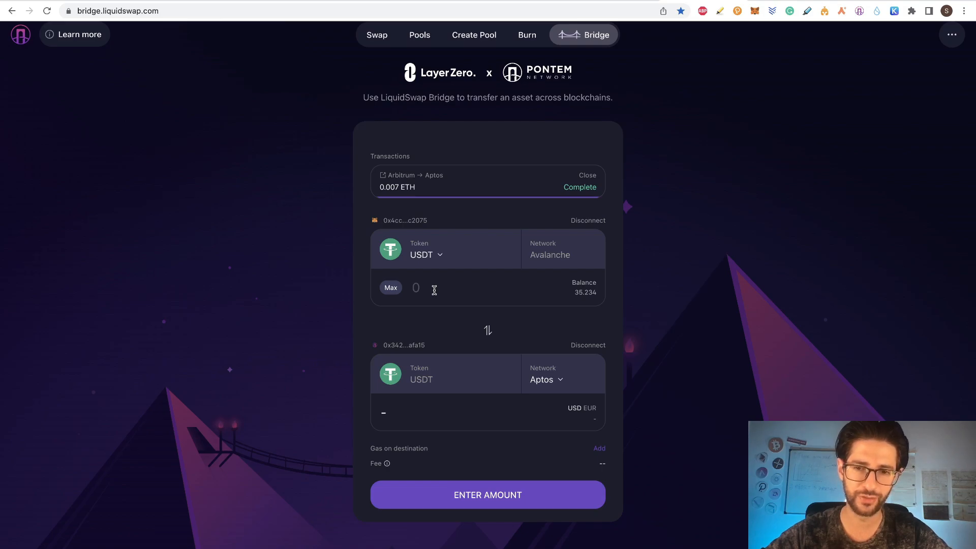
Transfer 2 USDT from Avalanche to Aptos and approve the USDT spending permission in MetaMask.
text(2)
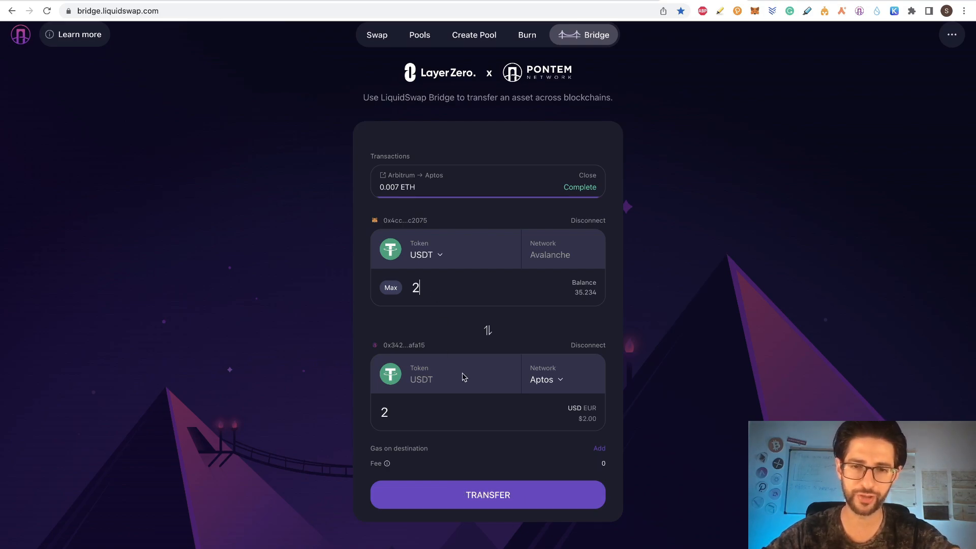
mouse_move(488, 495)
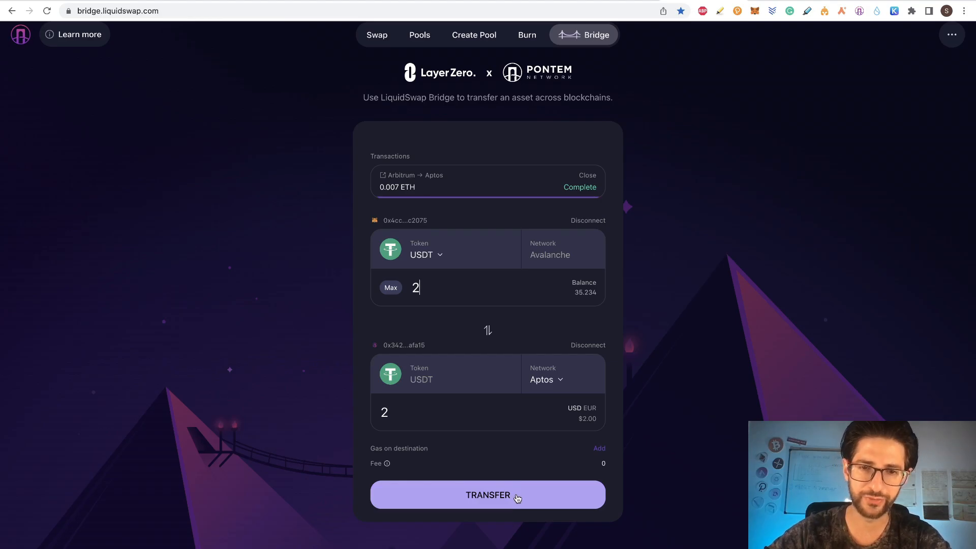
click(487, 495)
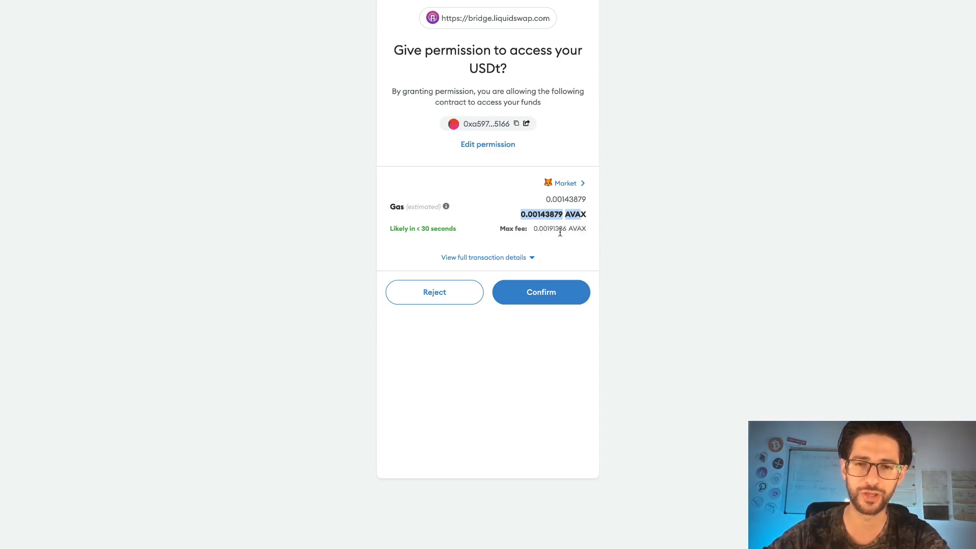
click(540, 292)
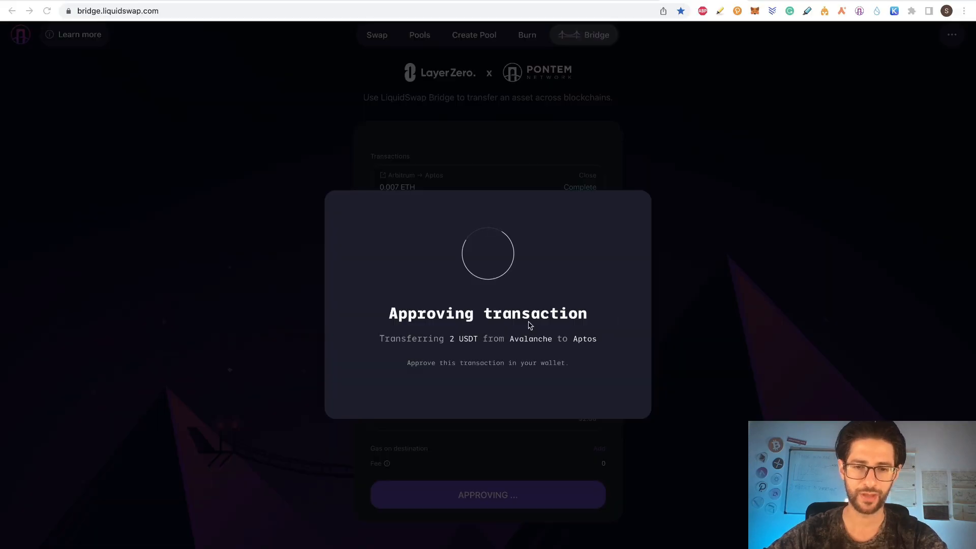
mouse_move(475, 347)
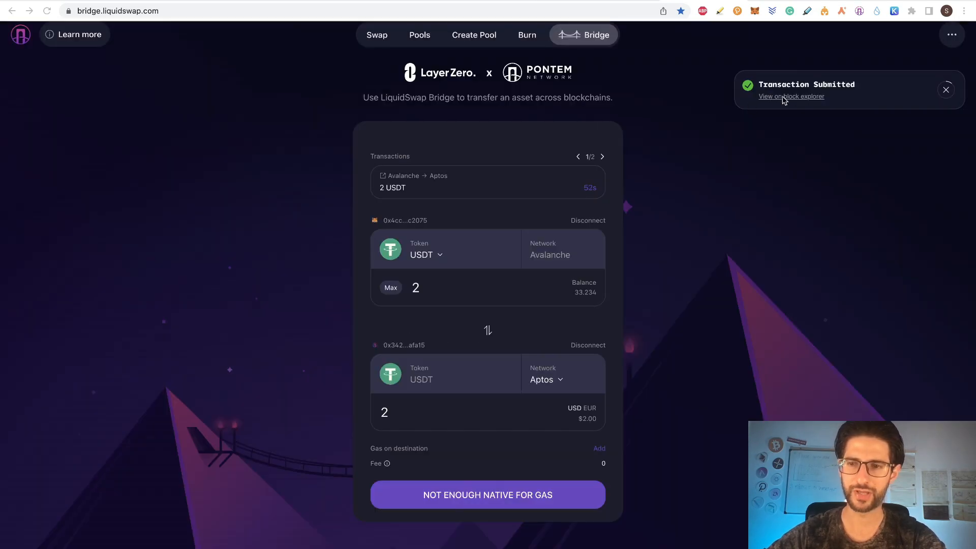
mouse_move(817, 101)
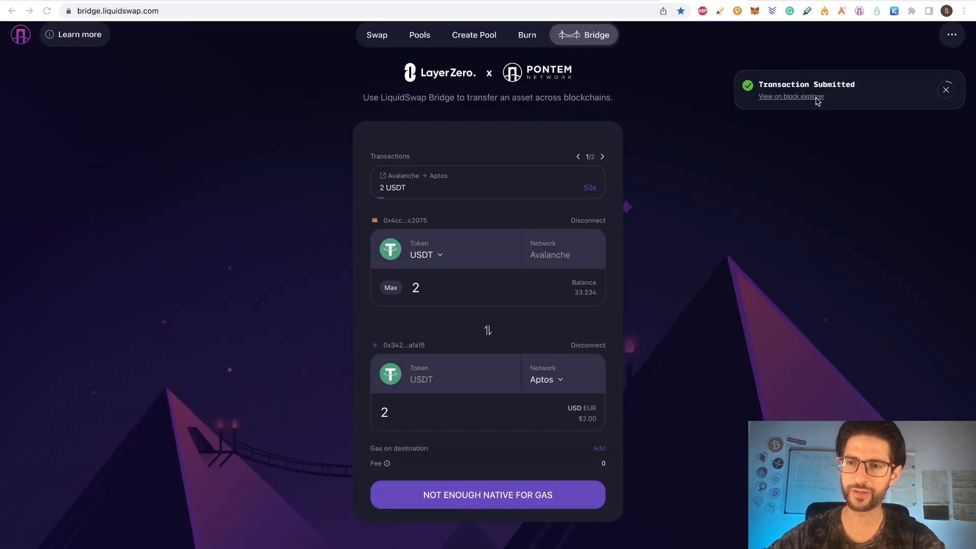
Check the pending 2 USDT transfer on LayerZero Scan, then look at the wallet extension.
click(791, 97)
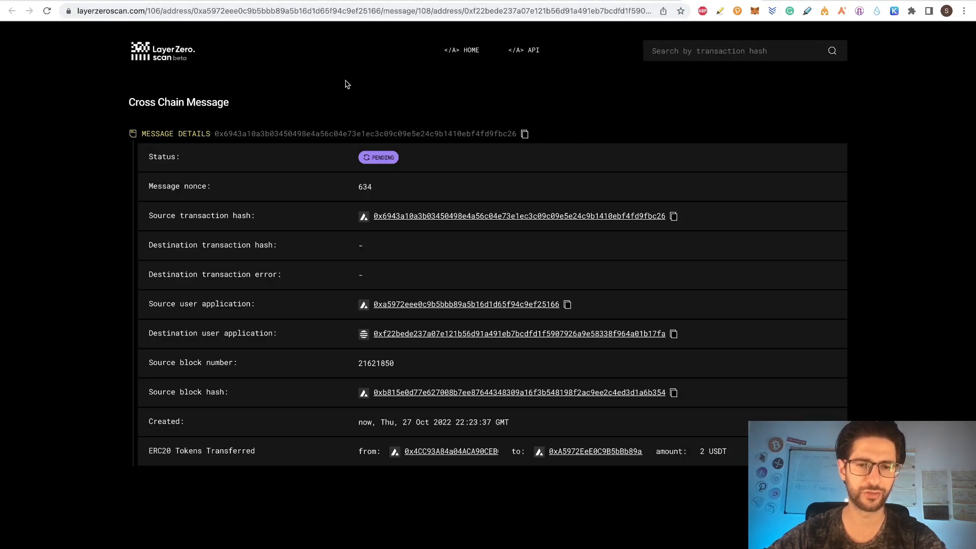
mouse_move(437, 225)
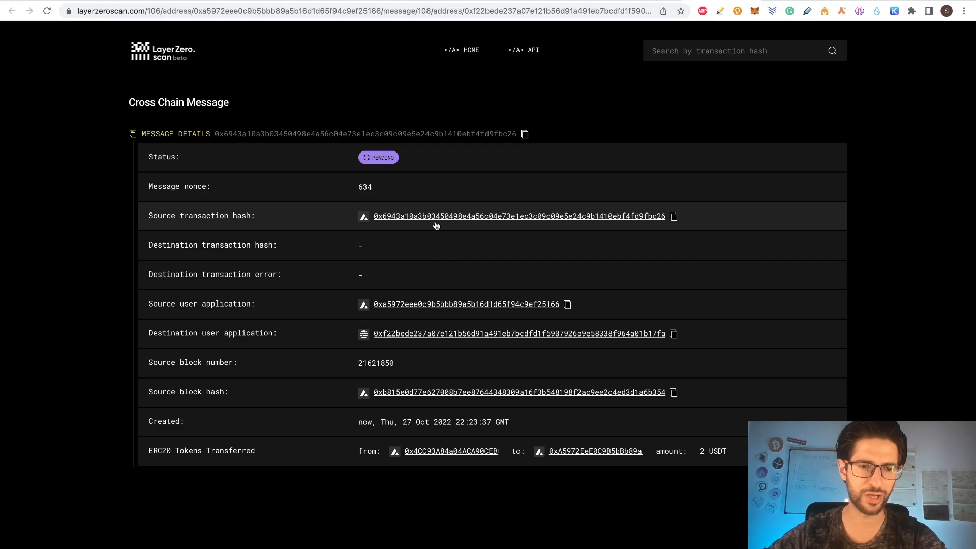
mouse_move(473, 342)
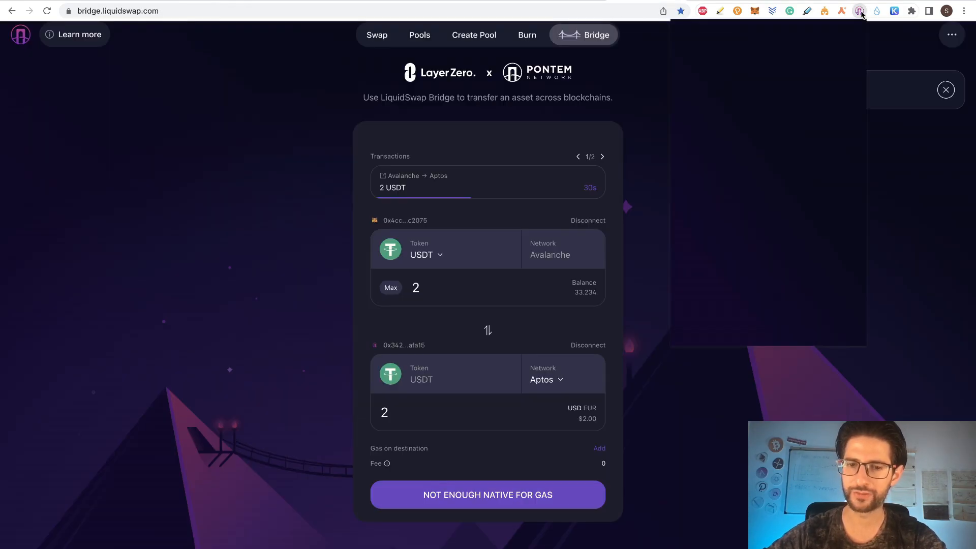
click(859, 11)
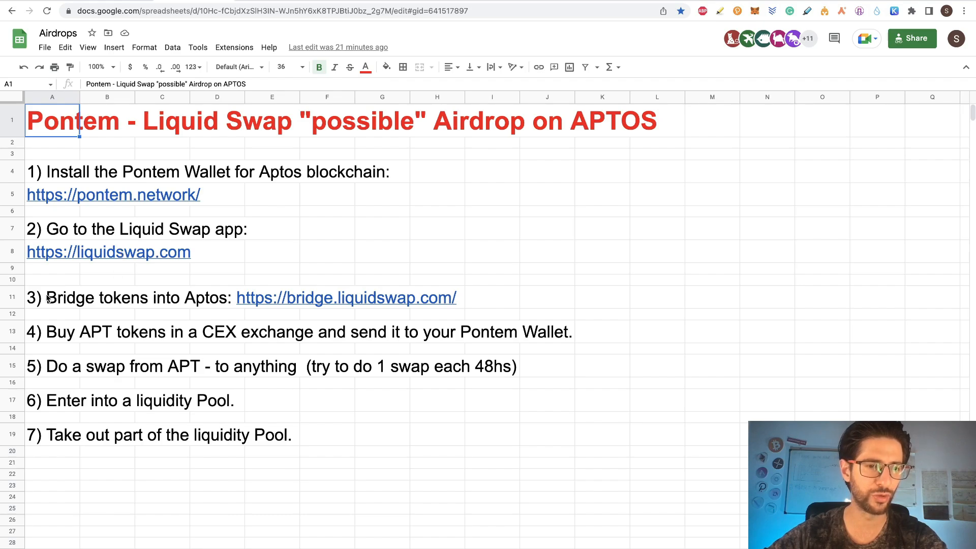
Deselect the title cell and read through the seven Pontem airdrop steps.
click(51, 298)
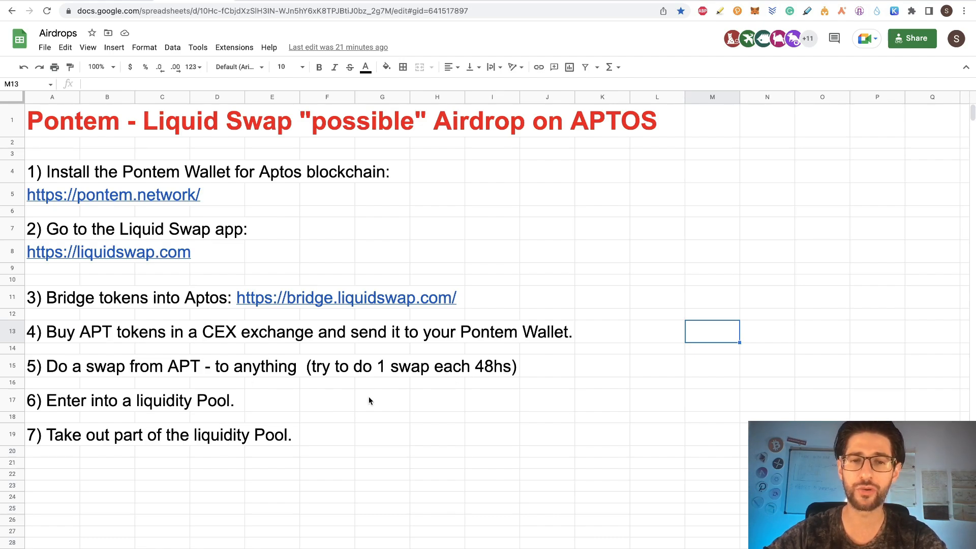
mouse_move(490, 415)
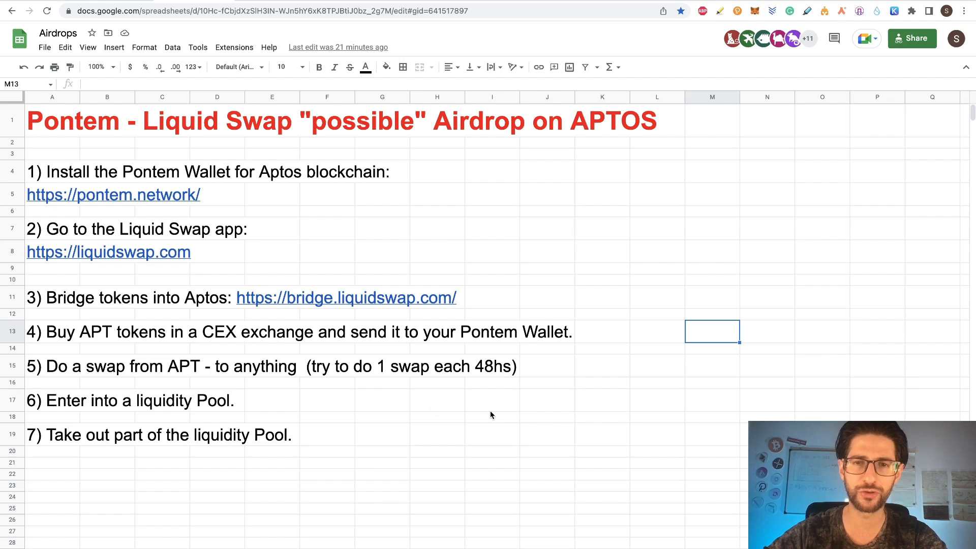
mouse_move(133, 367)
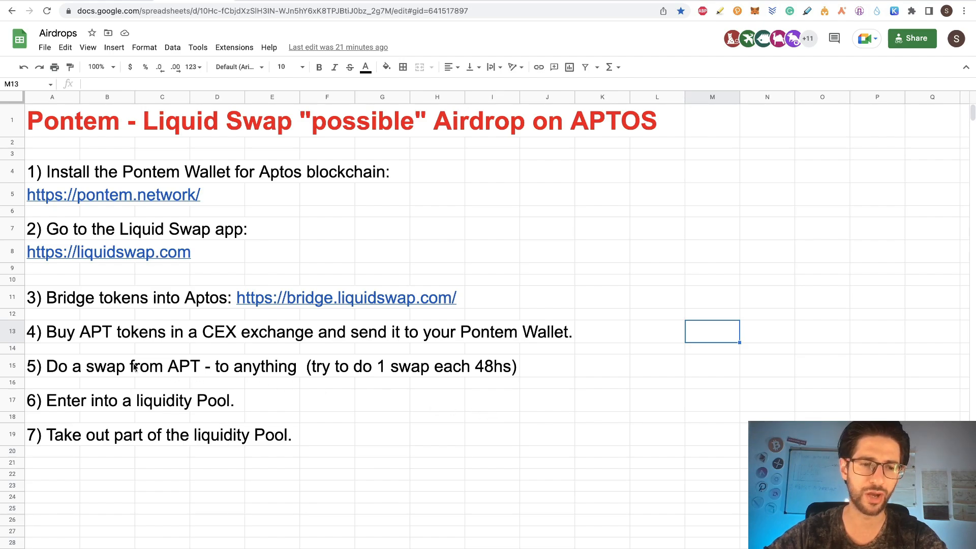
mouse_move(501, 350)
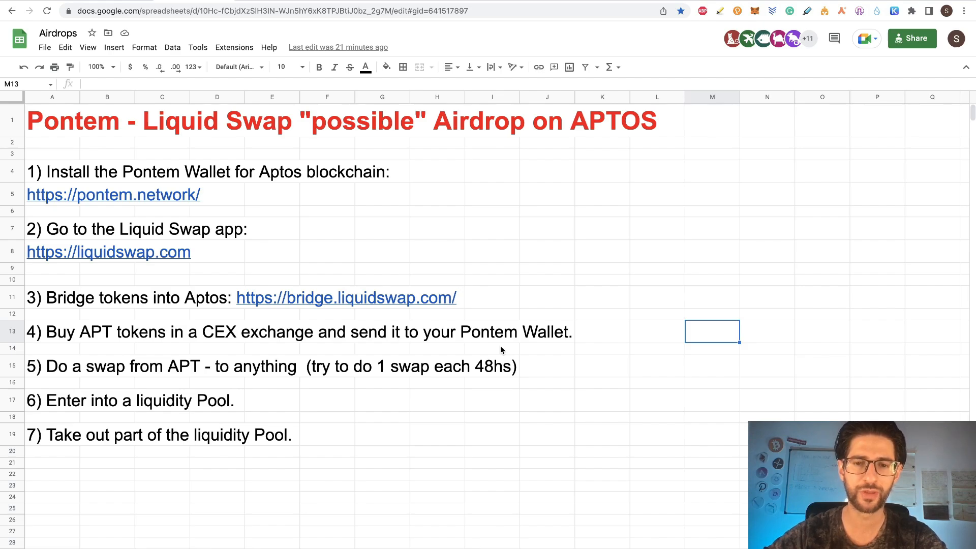
mouse_move(451, 412)
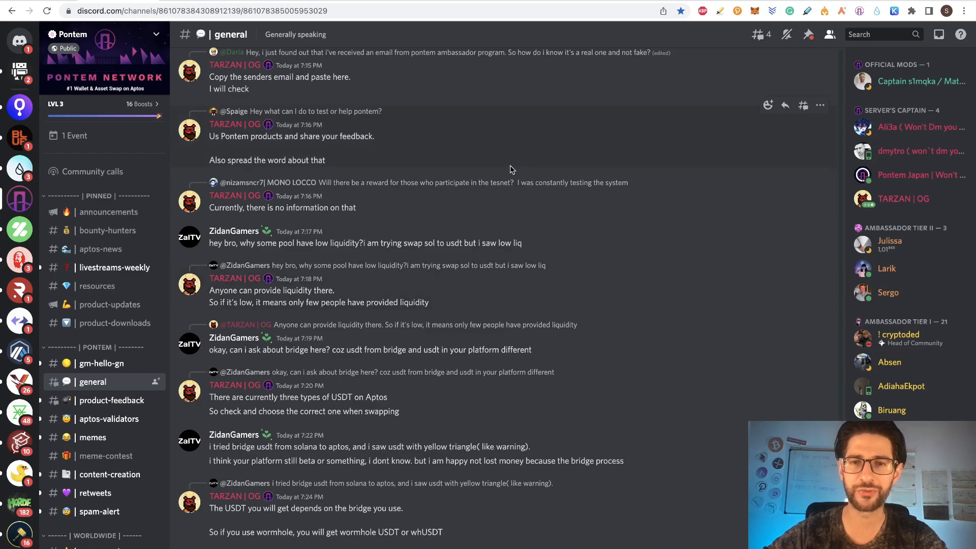
Skim the #general chat about bridged USDT, then browse the crypto news Twitter profile's tweets.
scroll(down, 3)
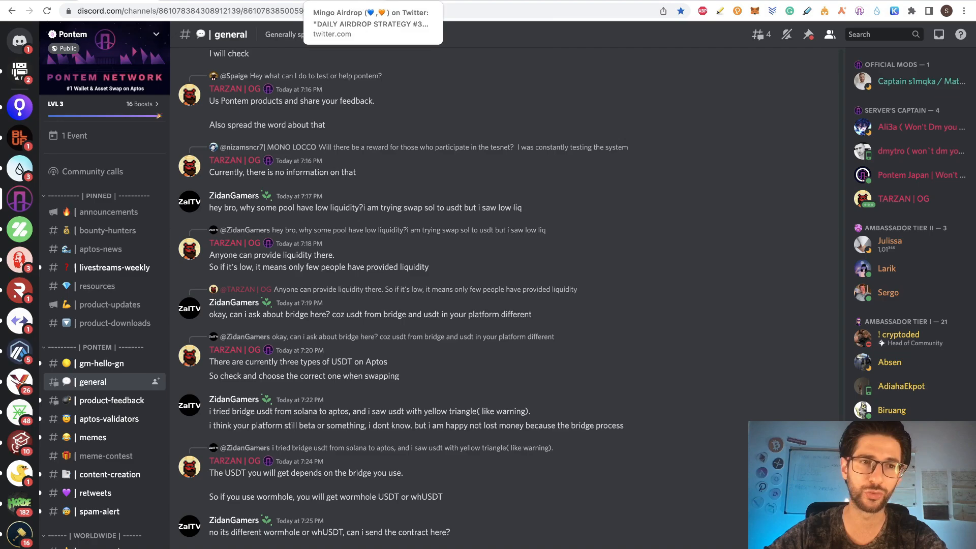
click(371, 24)
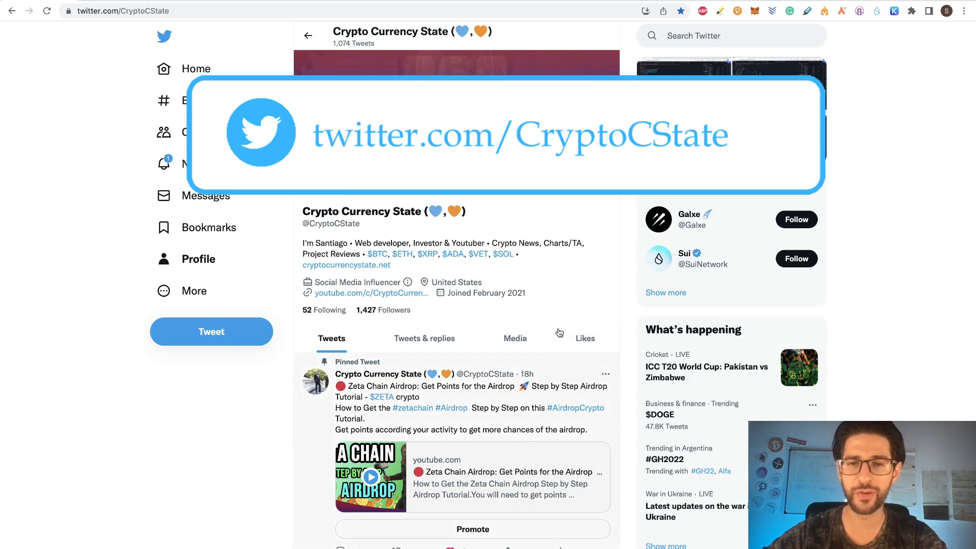
scroll(down, 3)
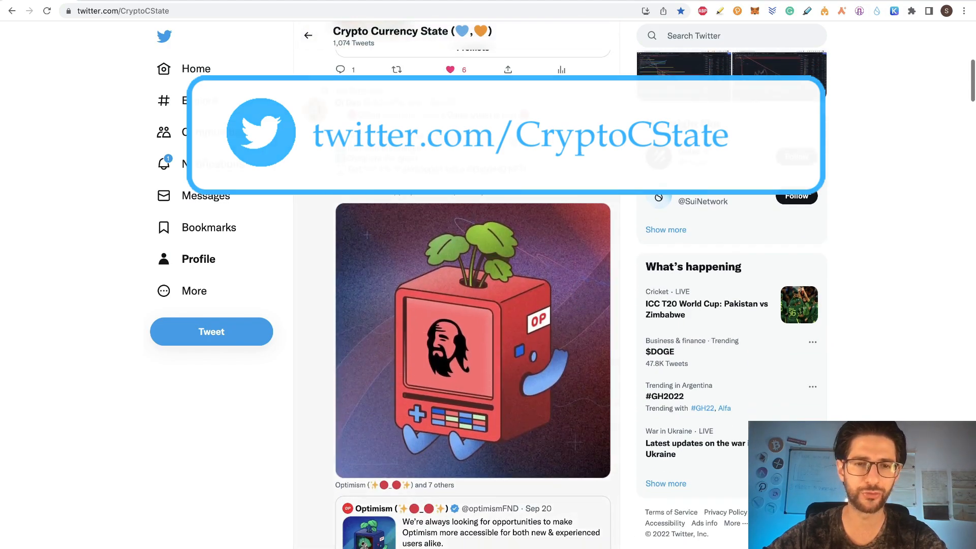
scroll(down, 3)
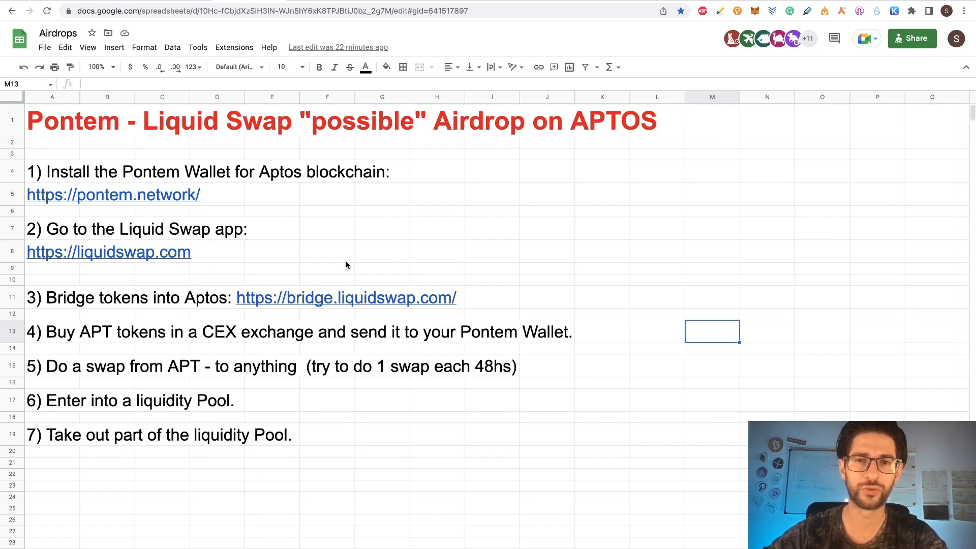
mouse_move(235, 191)
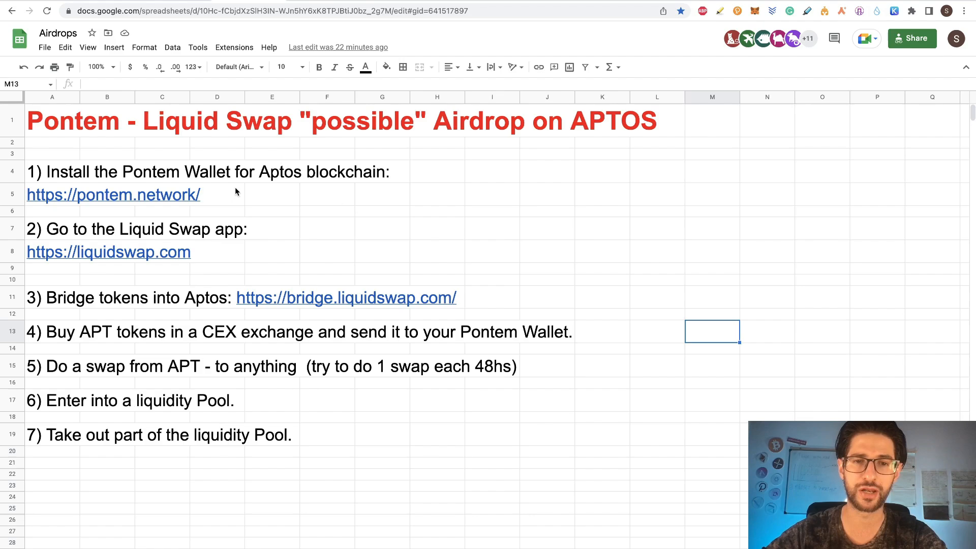
mouse_move(278, 150)
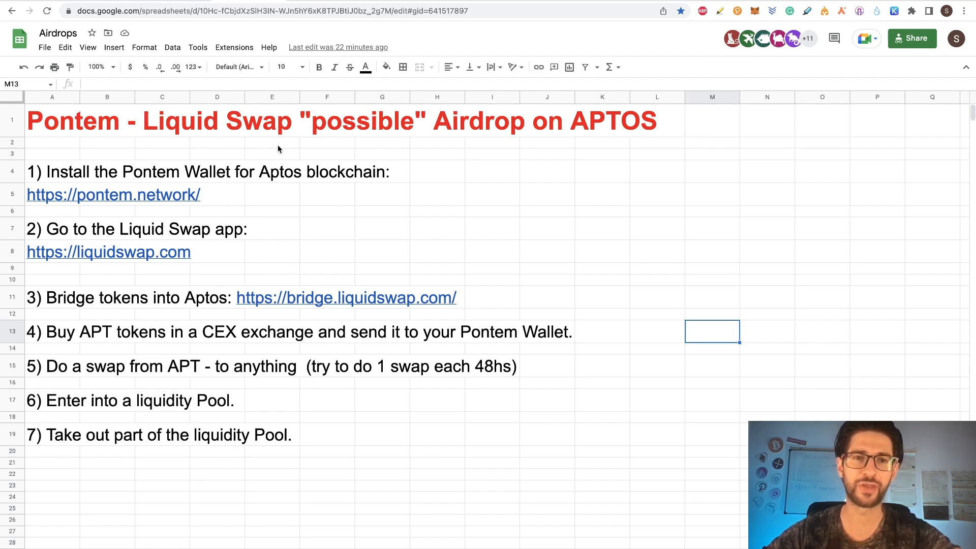
Return to the Pontem Network homepage offering Liquidswap and Pontem Wallet.
click(113, 194)
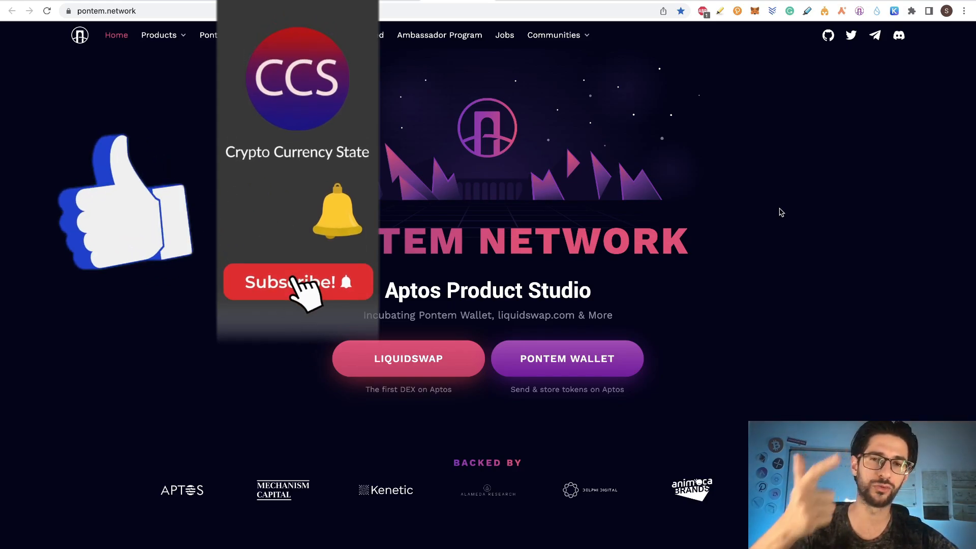
click(298, 282)
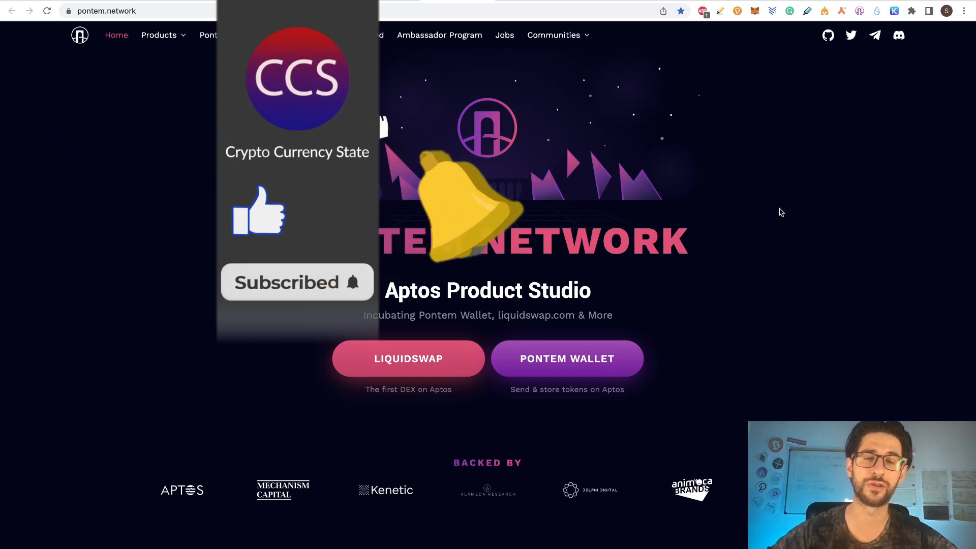